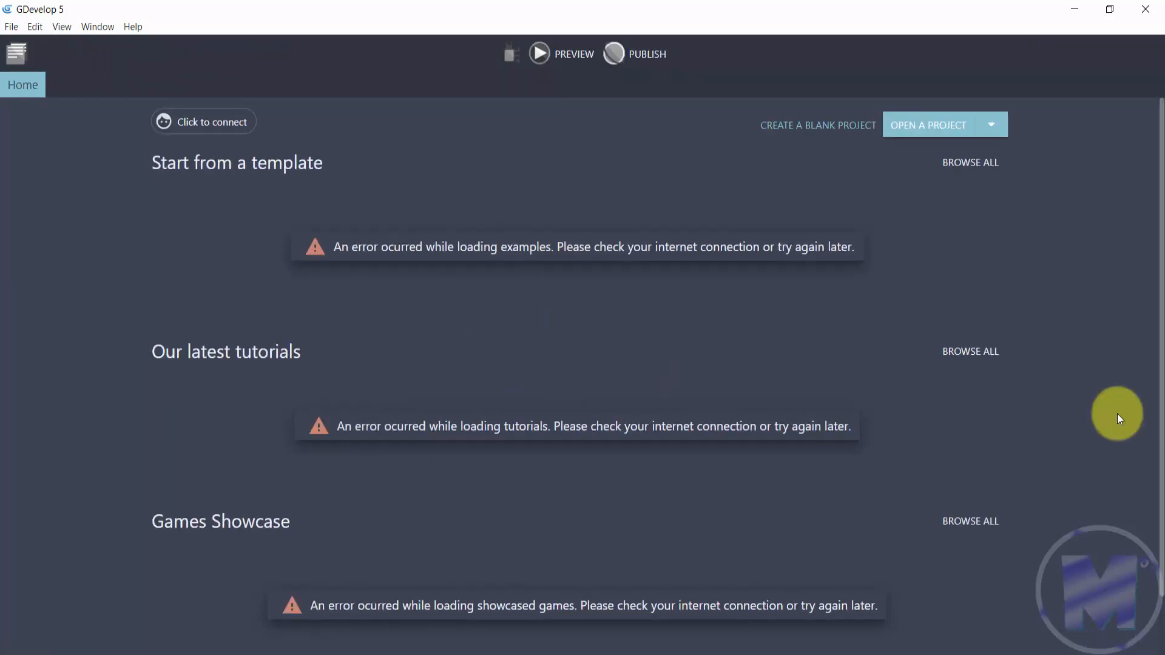
mouse_move(279, 213)
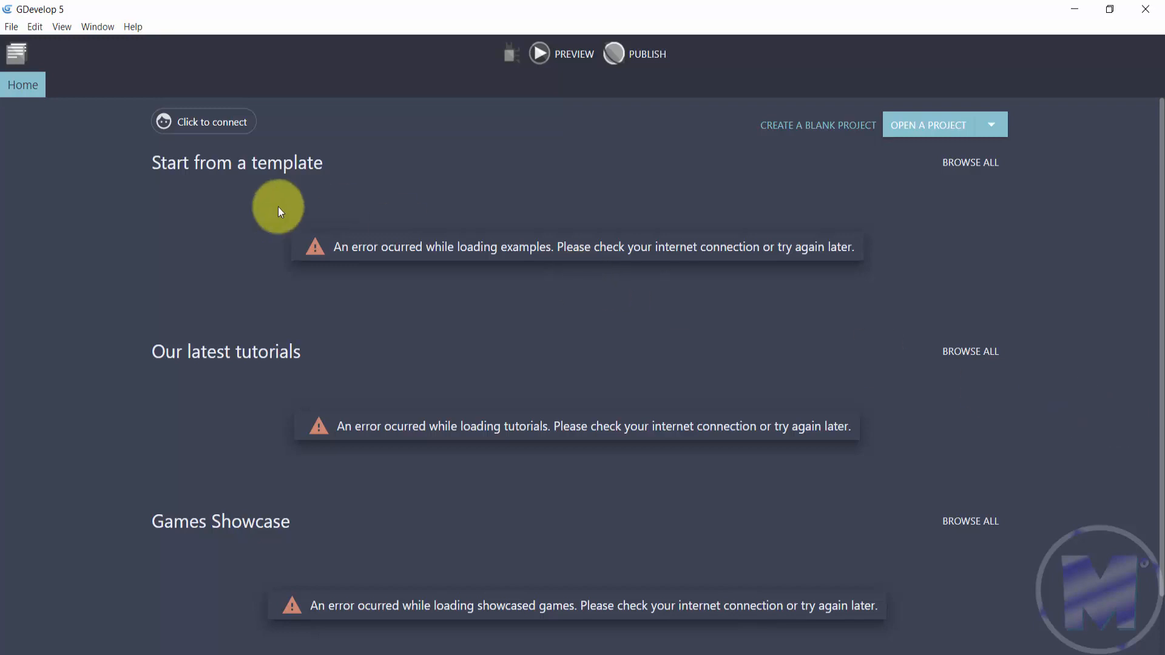
mouse_move(716, 556)
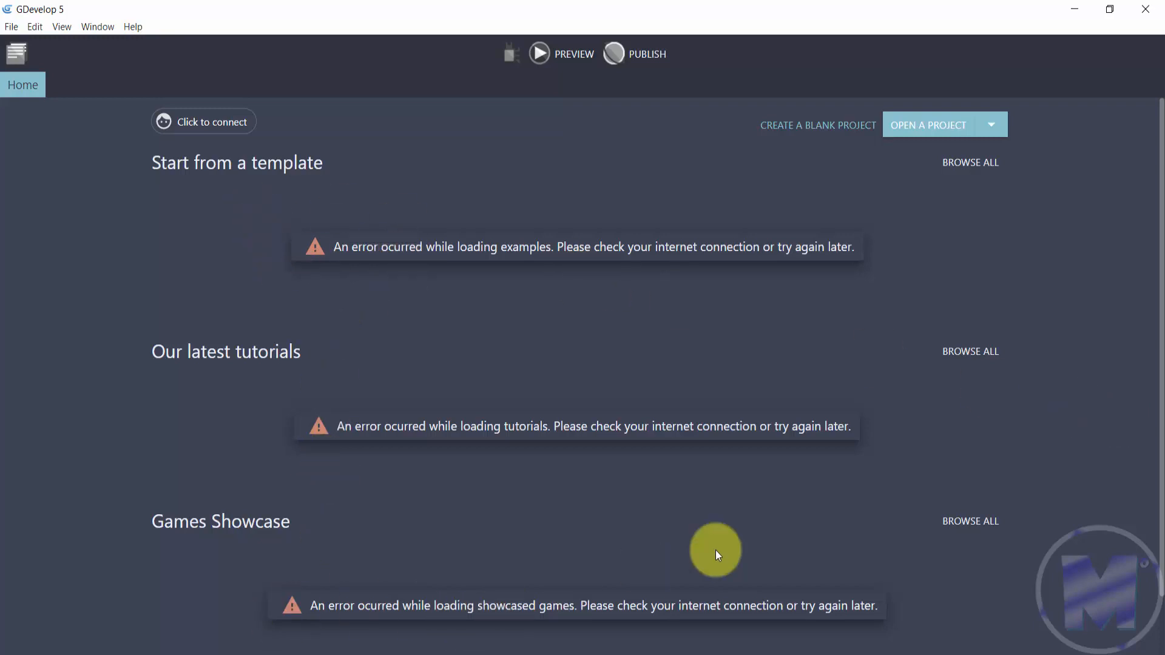
mouse_move(688, 376)
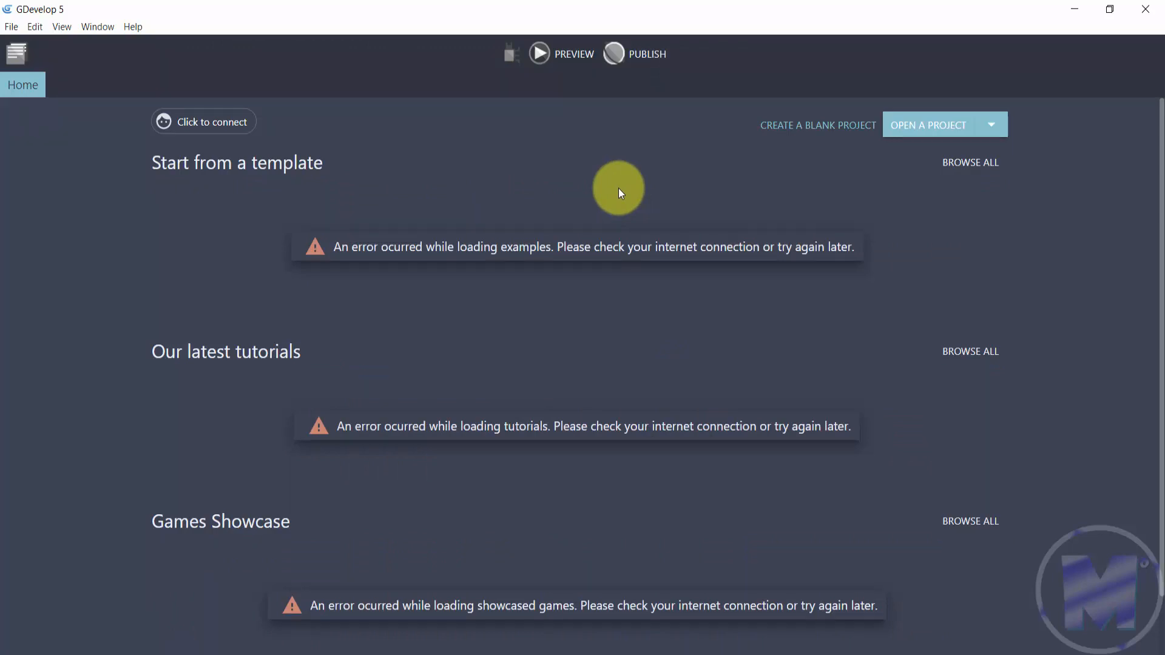
mouse_move(781, 159)
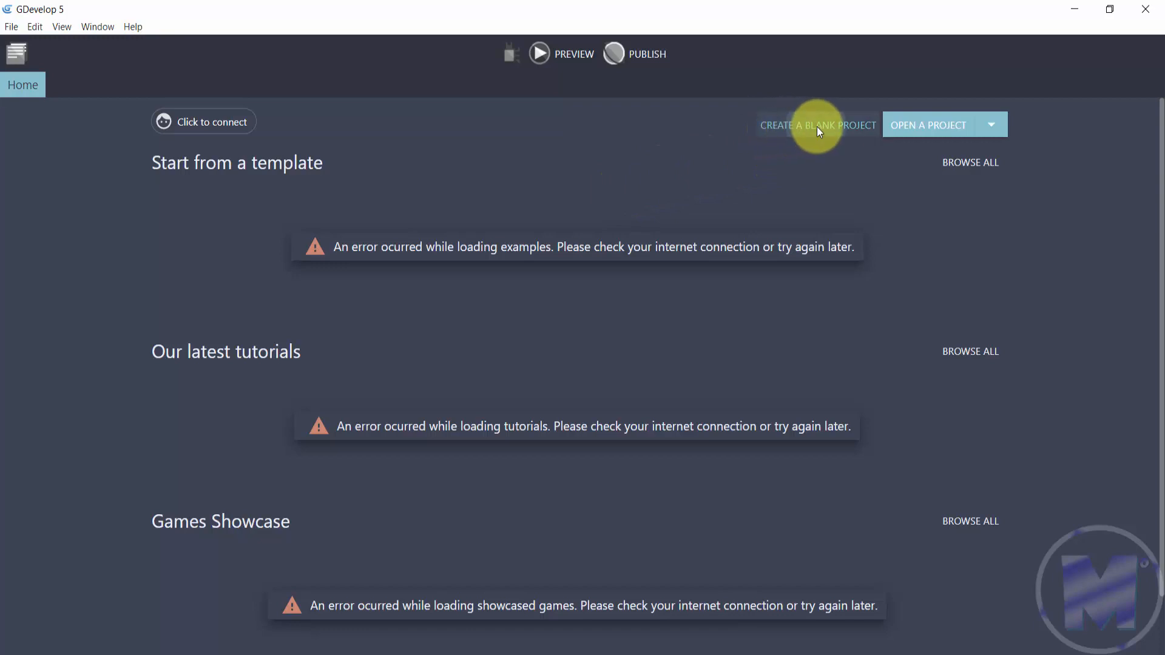
Step: Create a blank project named 'New Project' in the chosen folder
click(818, 125)
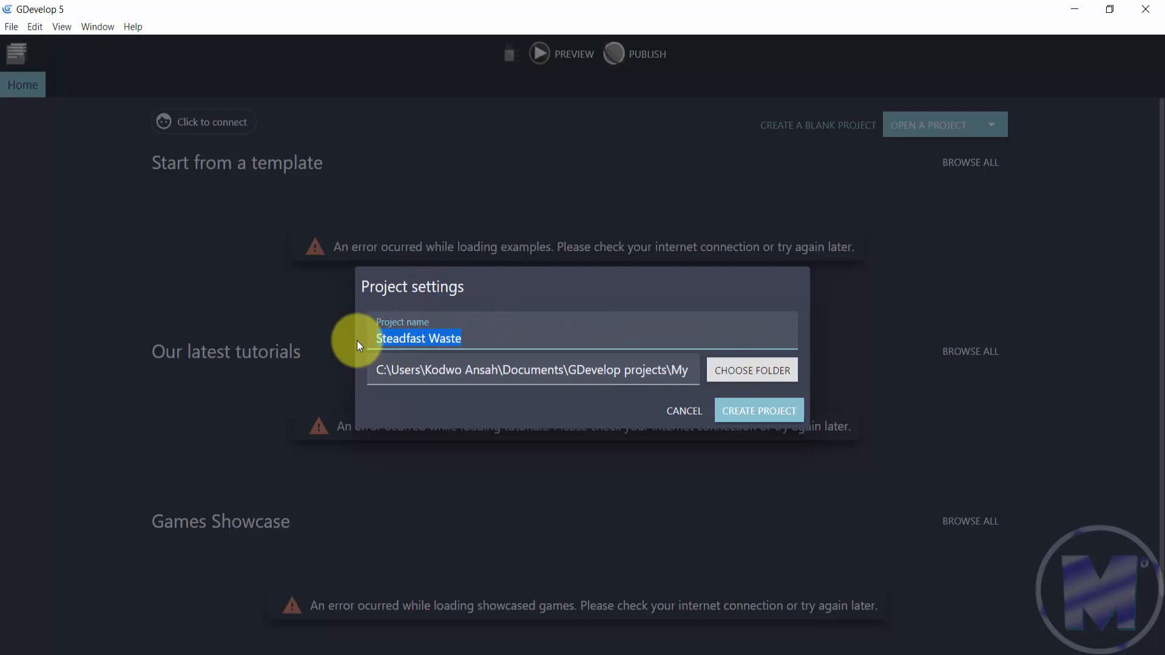
text(New)
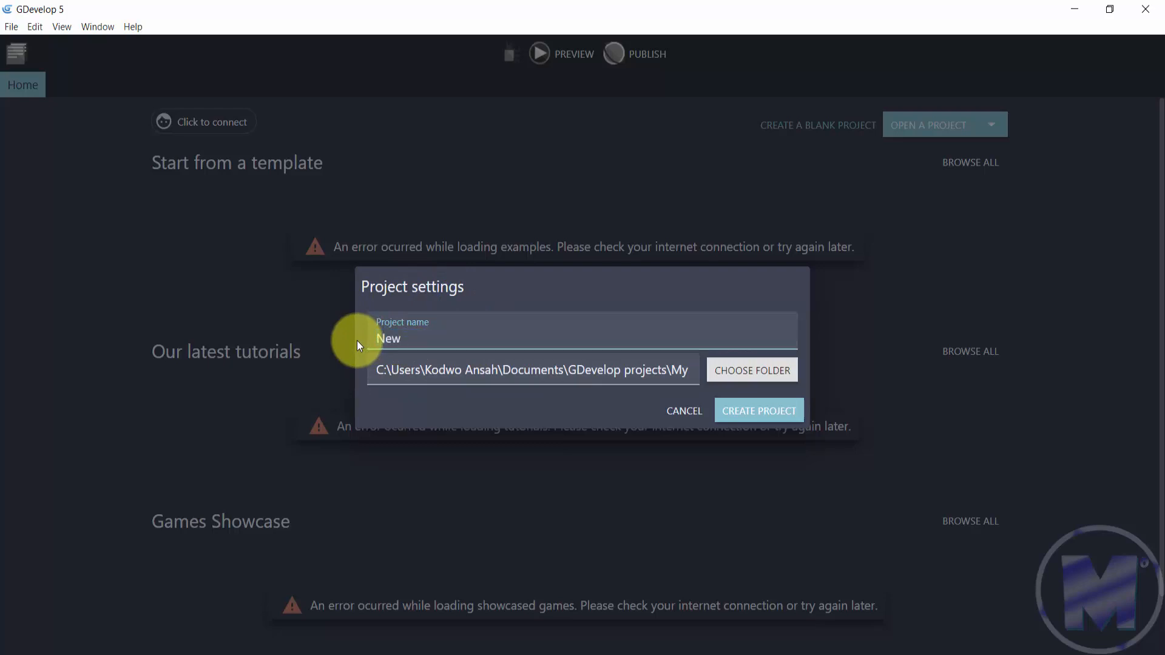
text(Project)
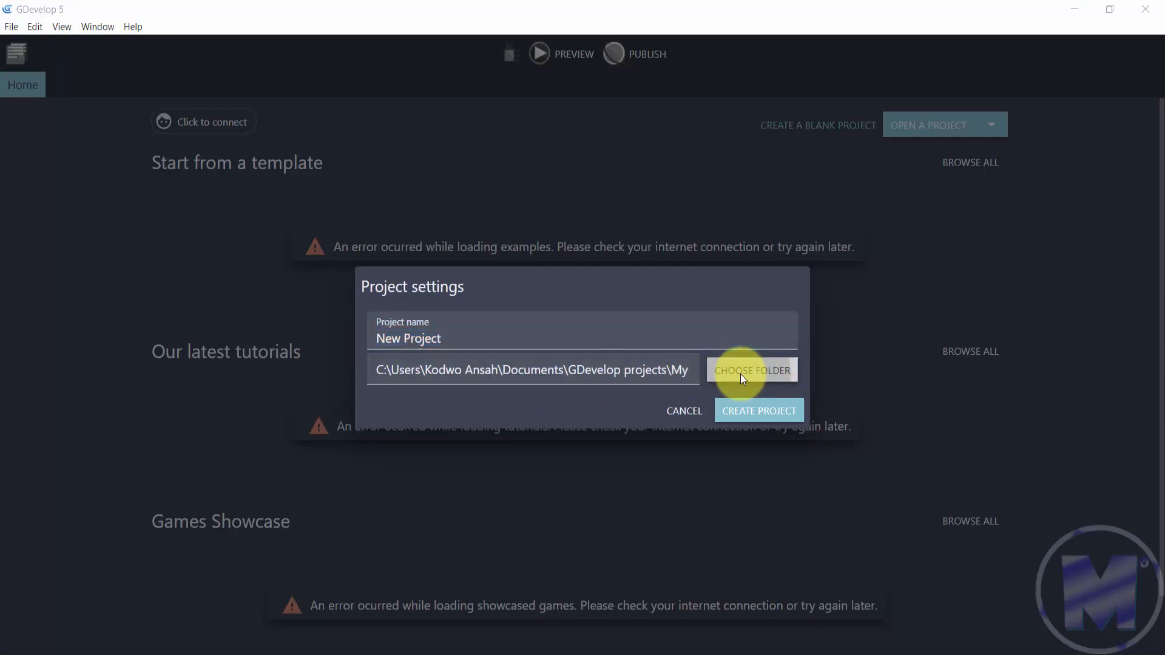
mouse_move(762, 452)
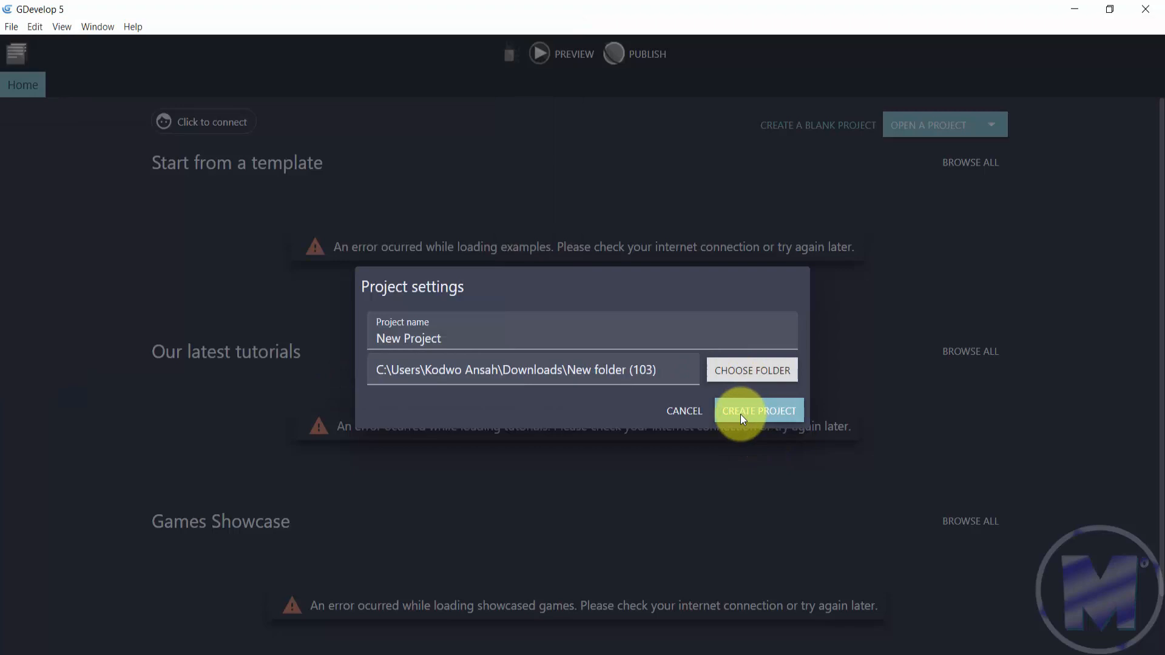
click(758, 410)
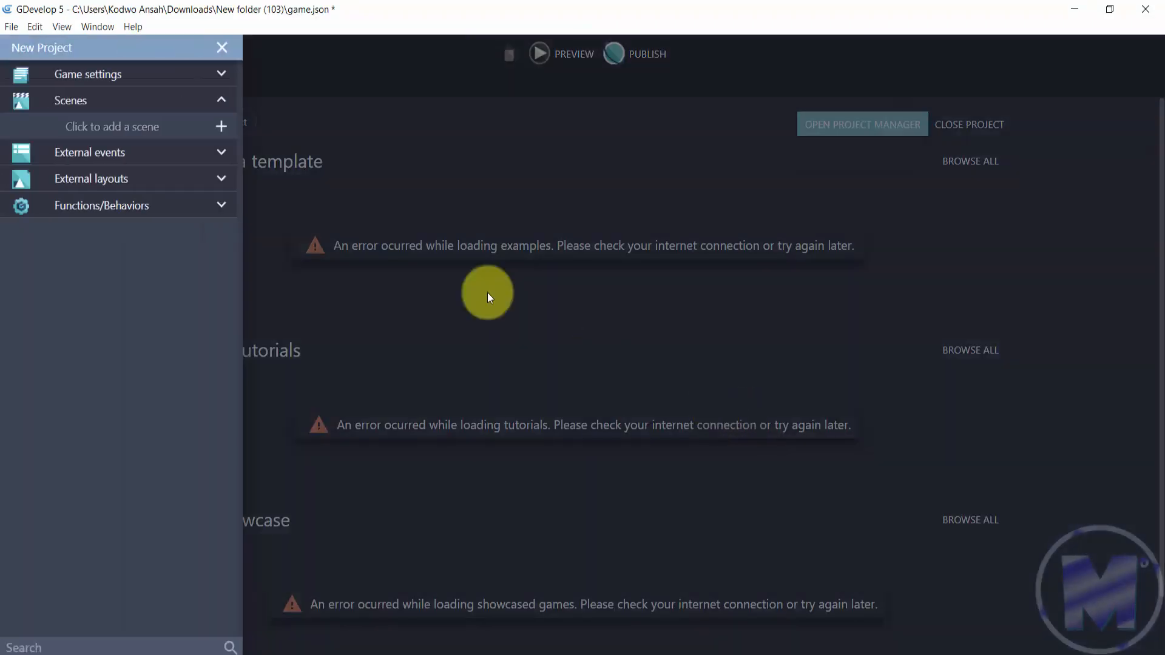
mouse_move(145, 235)
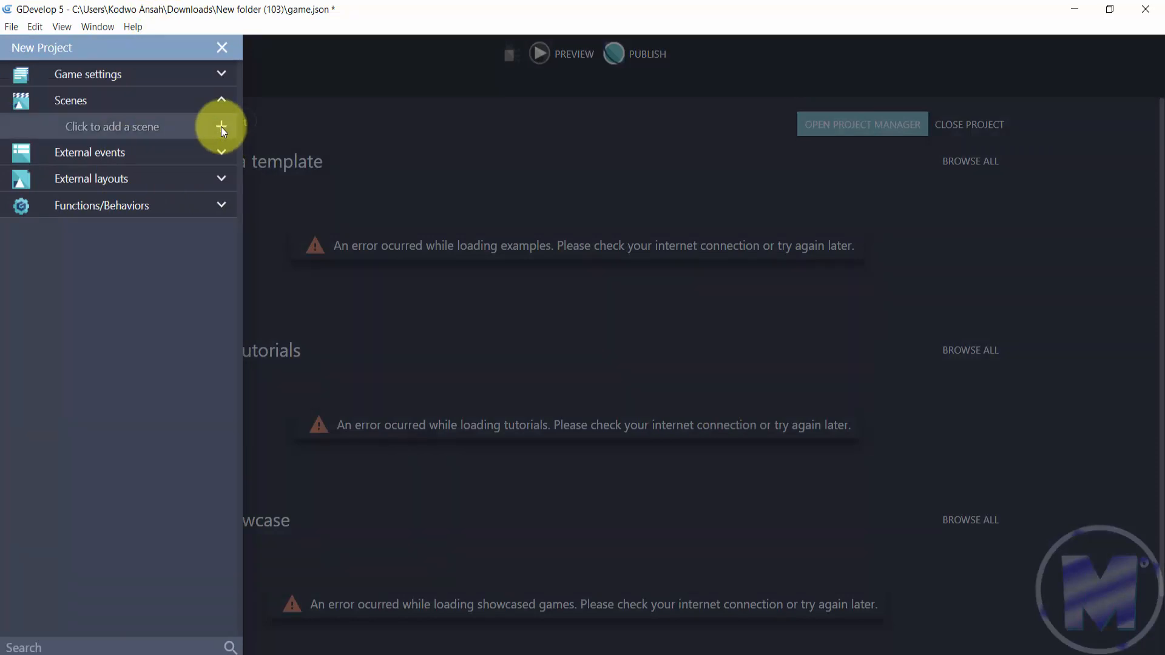
Step: Add 'New scene' to the project, open it for editing, and return to the start page
click(221, 126)
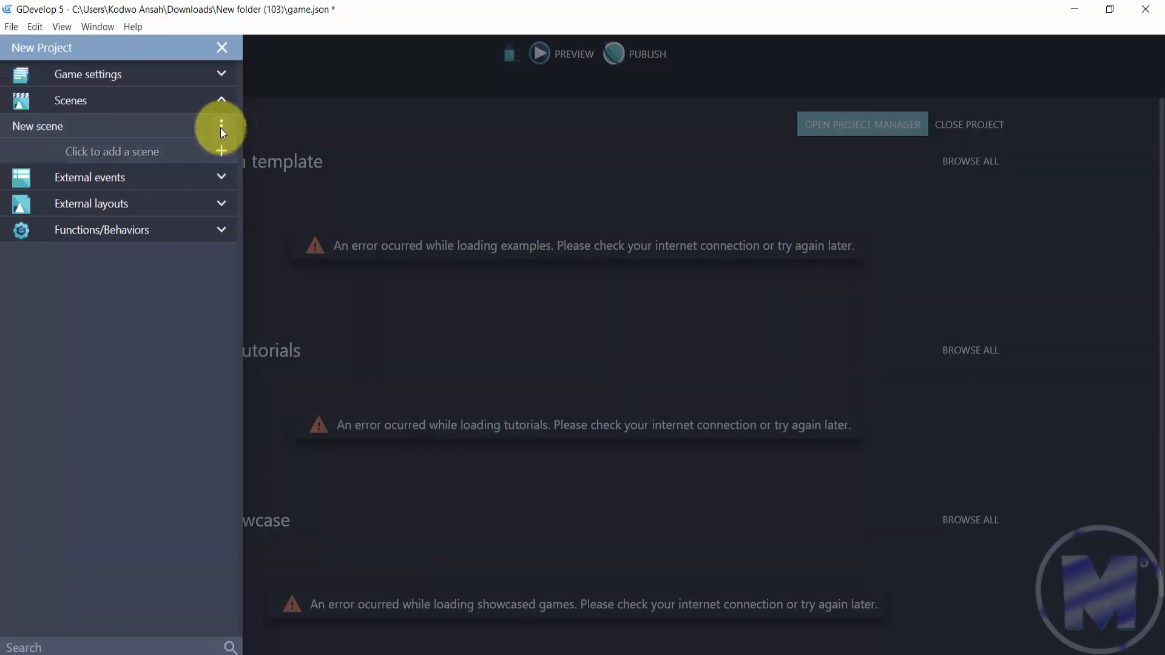
mouse_move(156, 131)
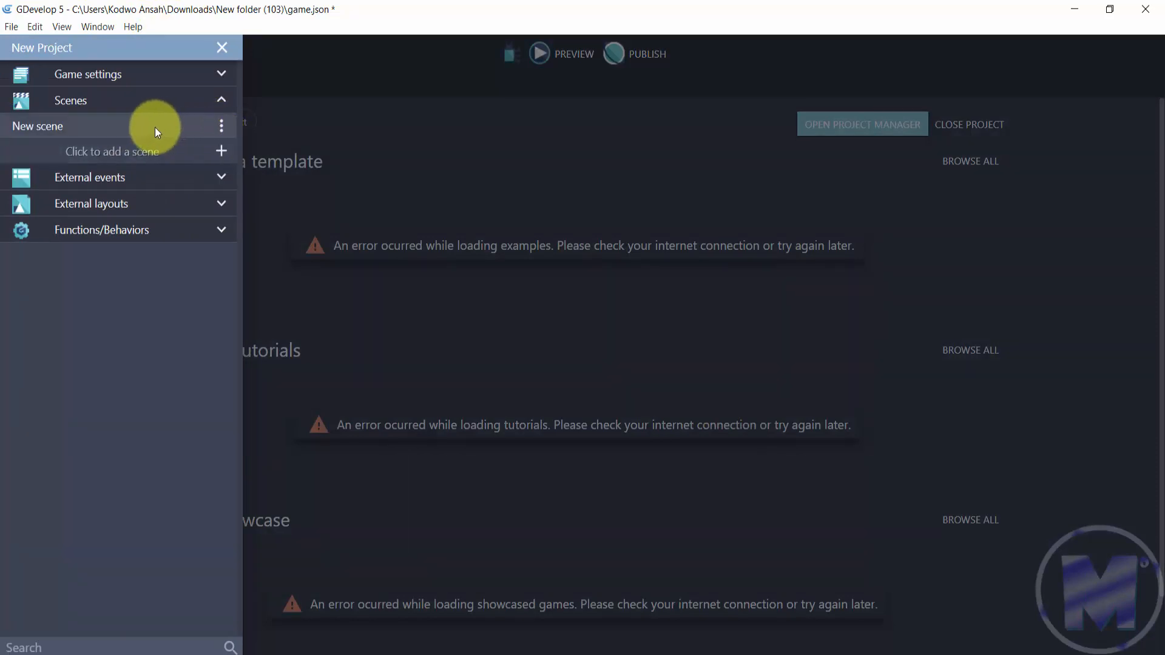
double_click(38, 127)
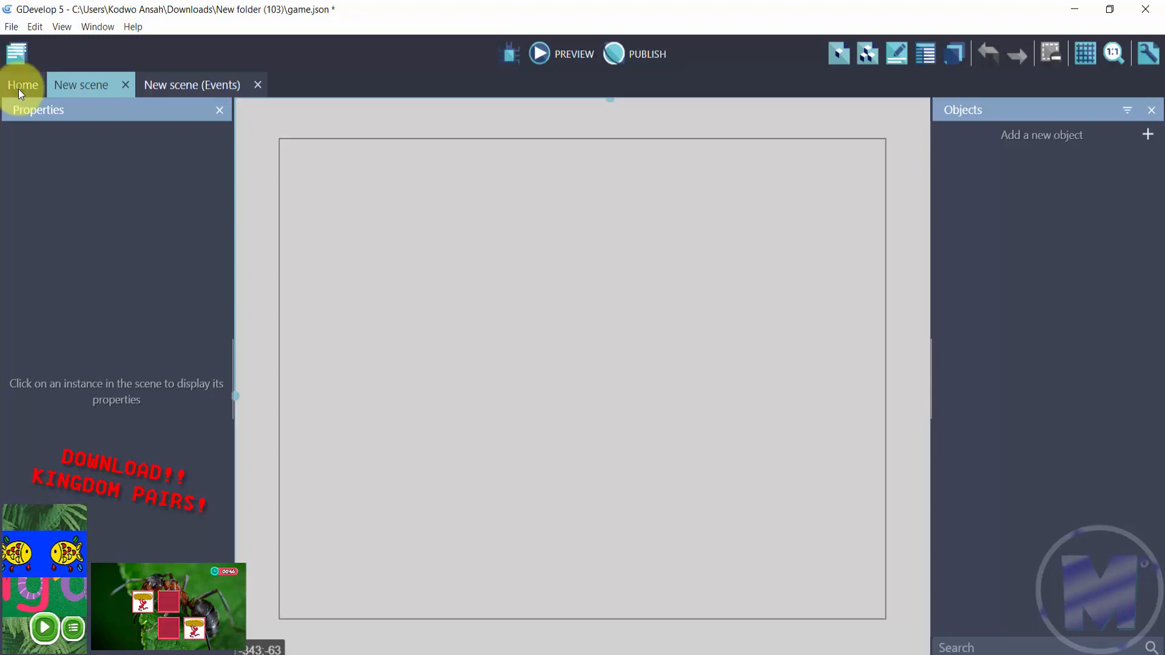
click(22, 85)
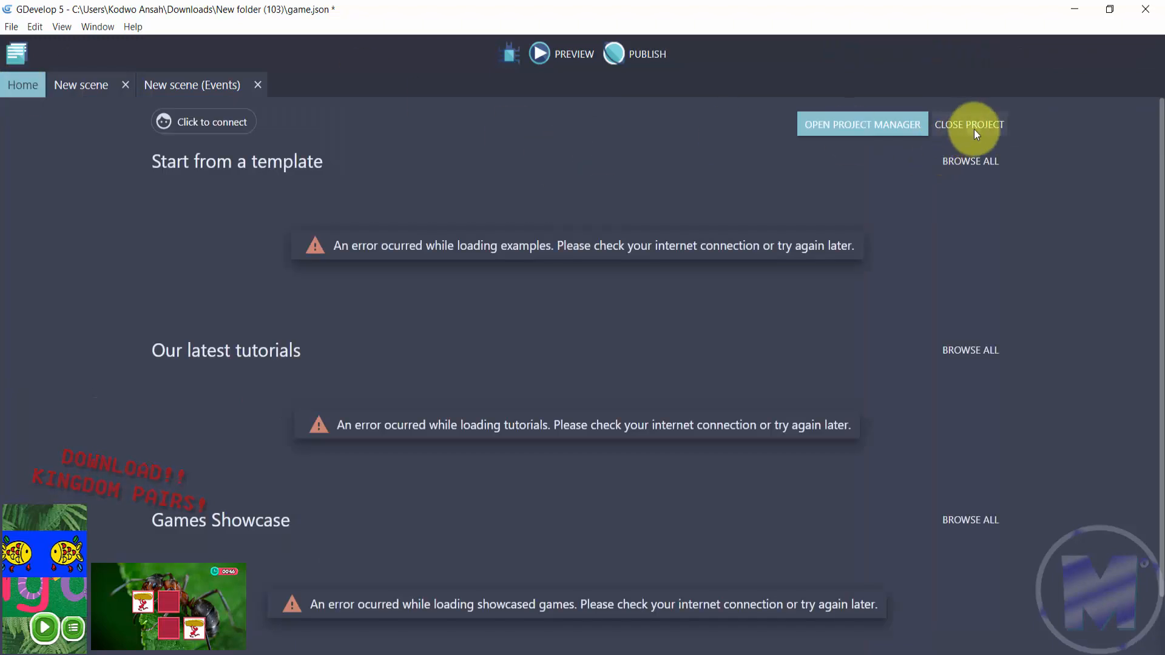
Step: Close the project, view the recent-projects list, and start browsing for a project to open
click(969, 124)
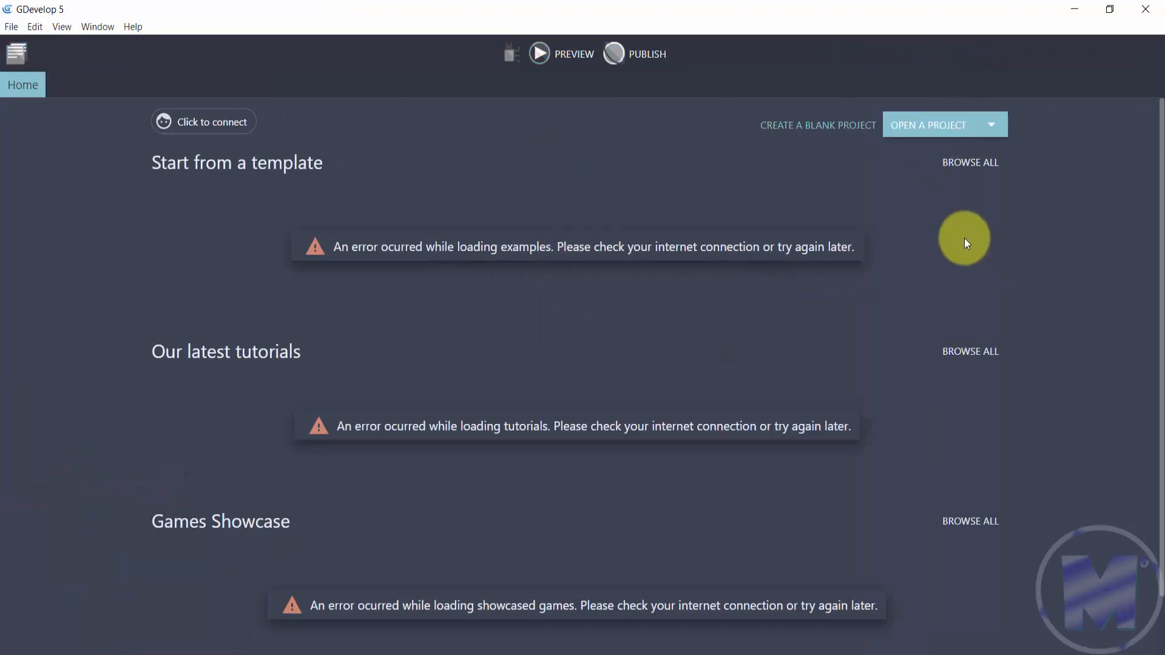
mouse_move(701, 163)
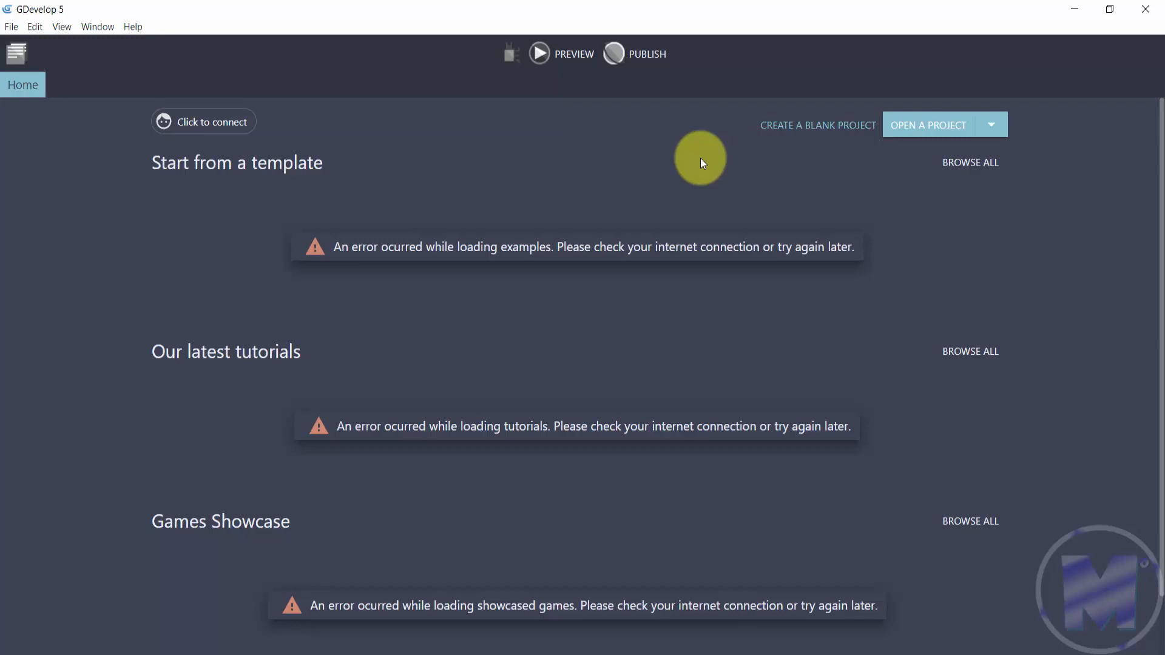
click(990, 124)
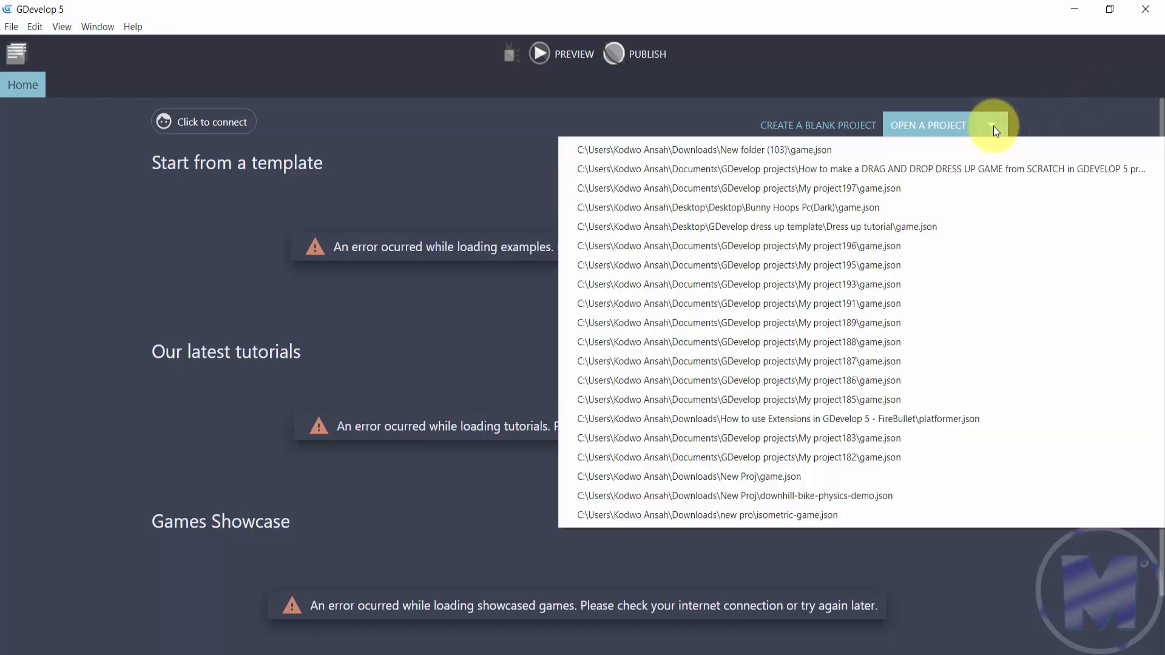
mouse_move(769, 259)
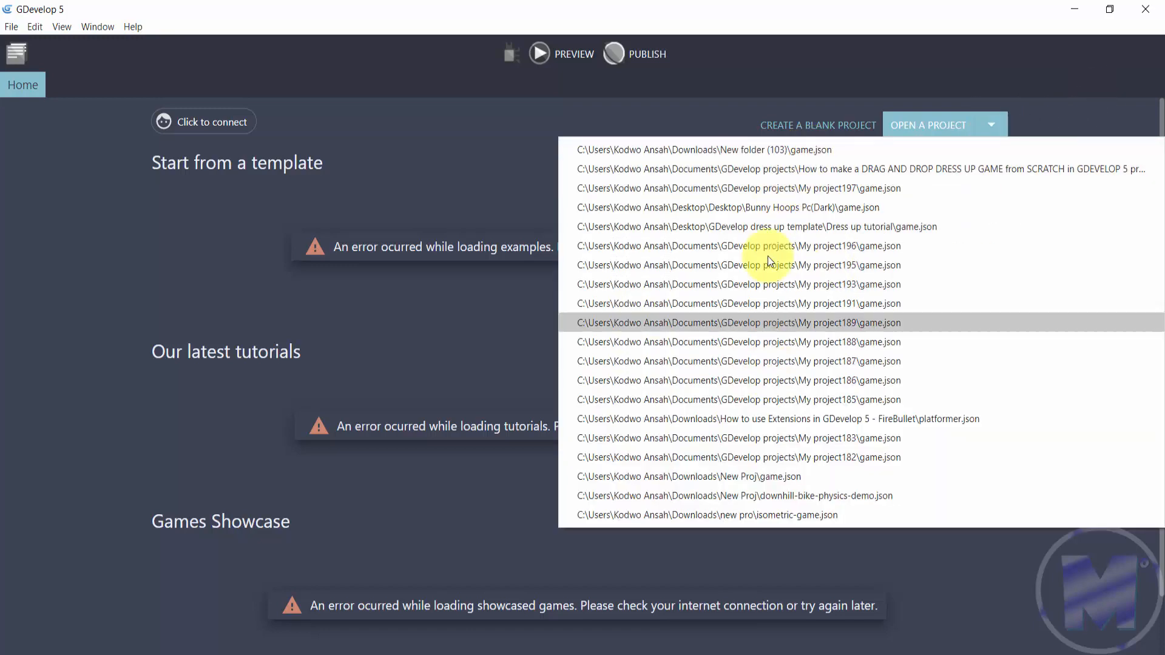
mouse_move(869, 170)
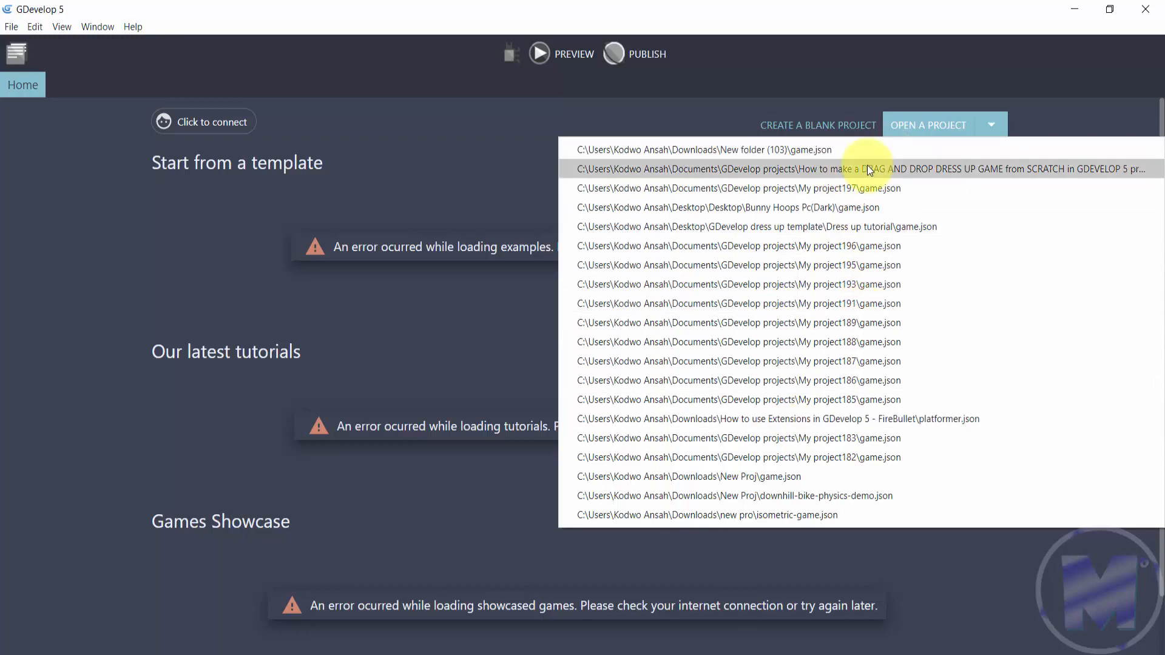
mouse_move(925, 130)
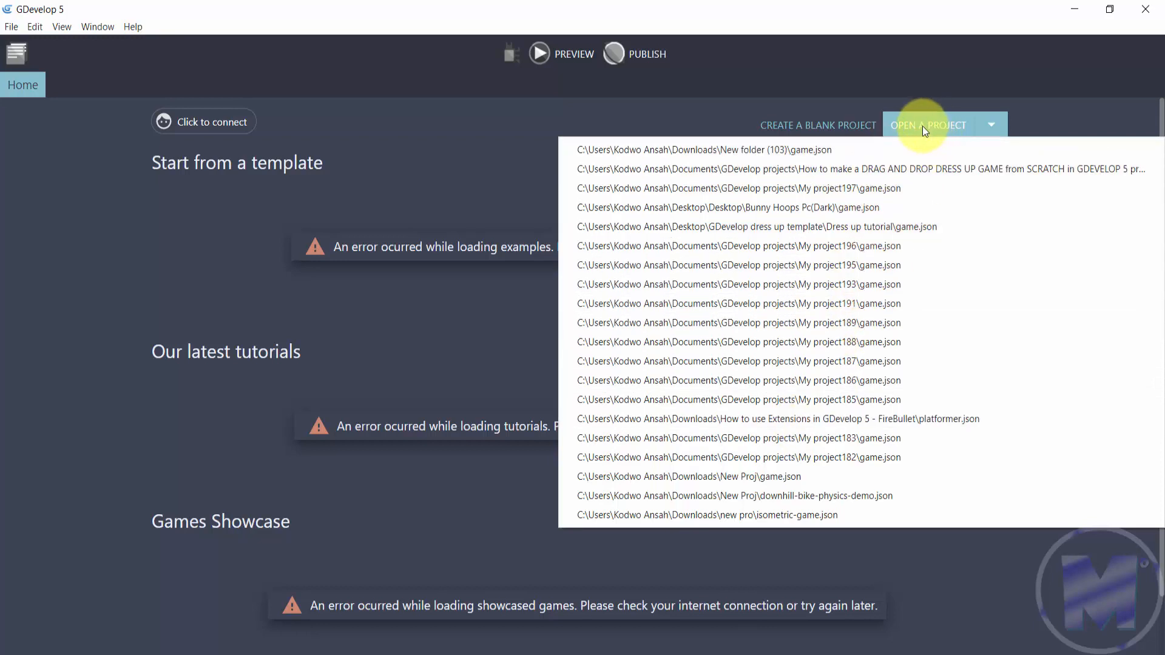
click(726, 150)
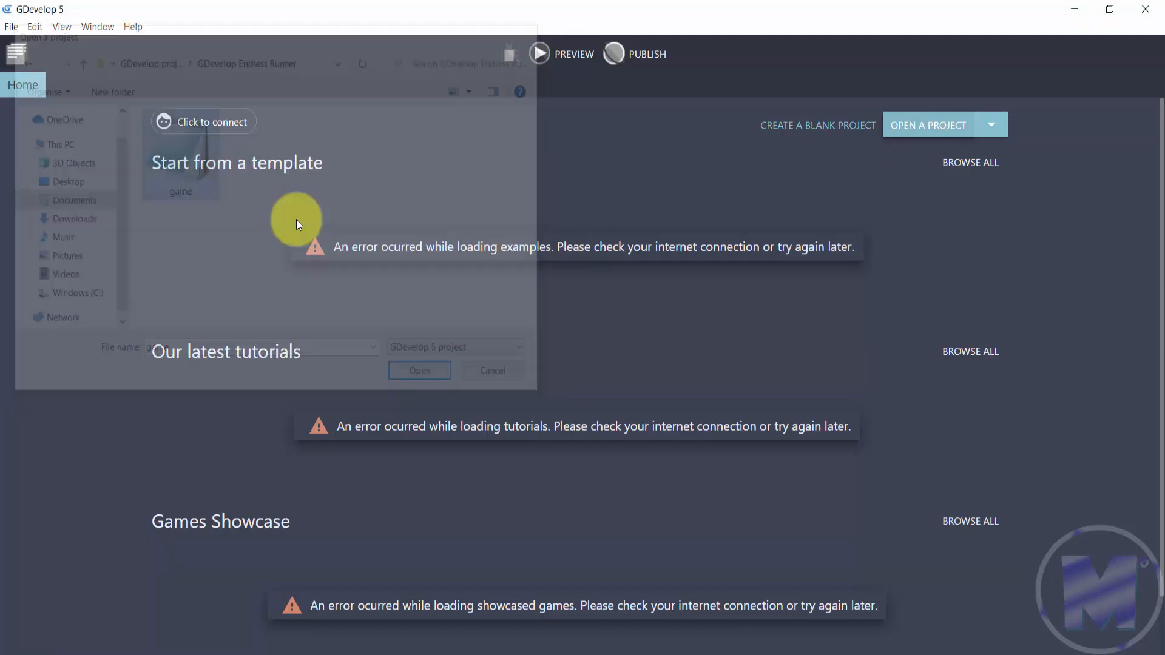
Step: Open game.json from the GDevelop Endless Runner folder
click(420, 370)
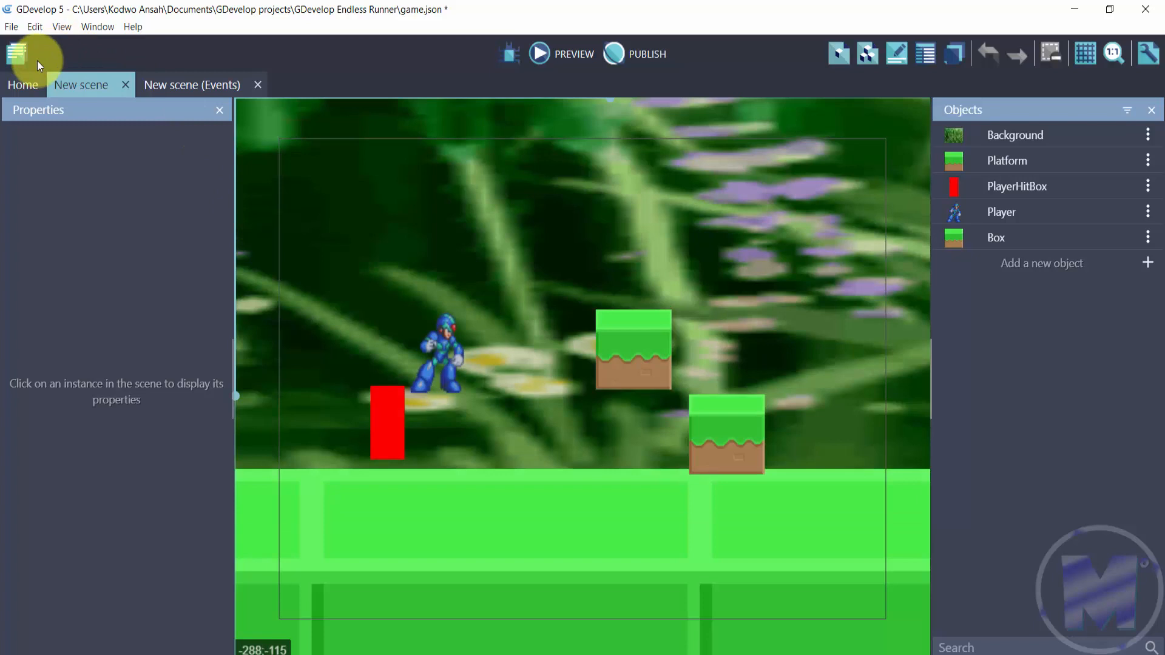
mouse_move(509, 58)
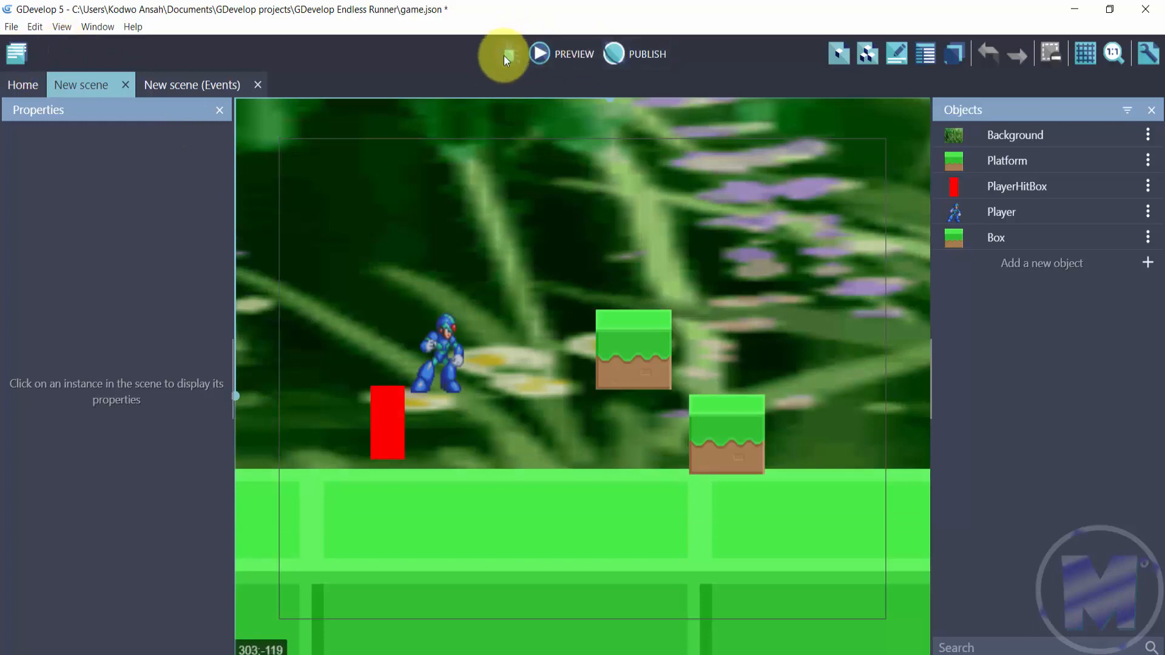
mouse_move(476, 79)
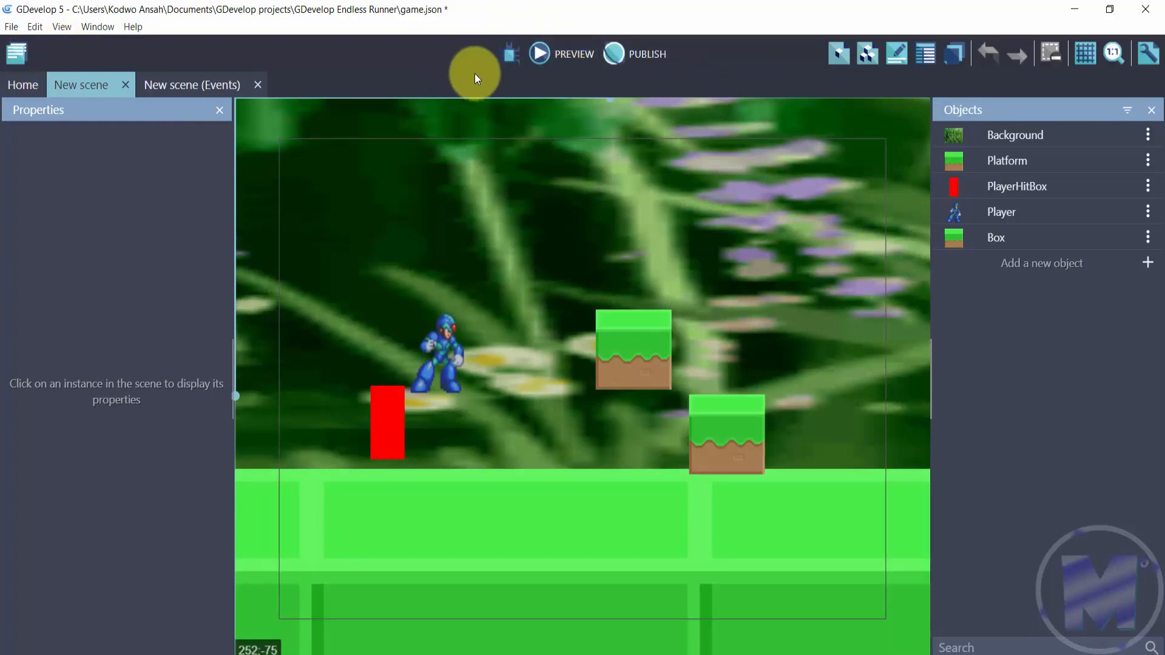
mouse_move(684, 74)
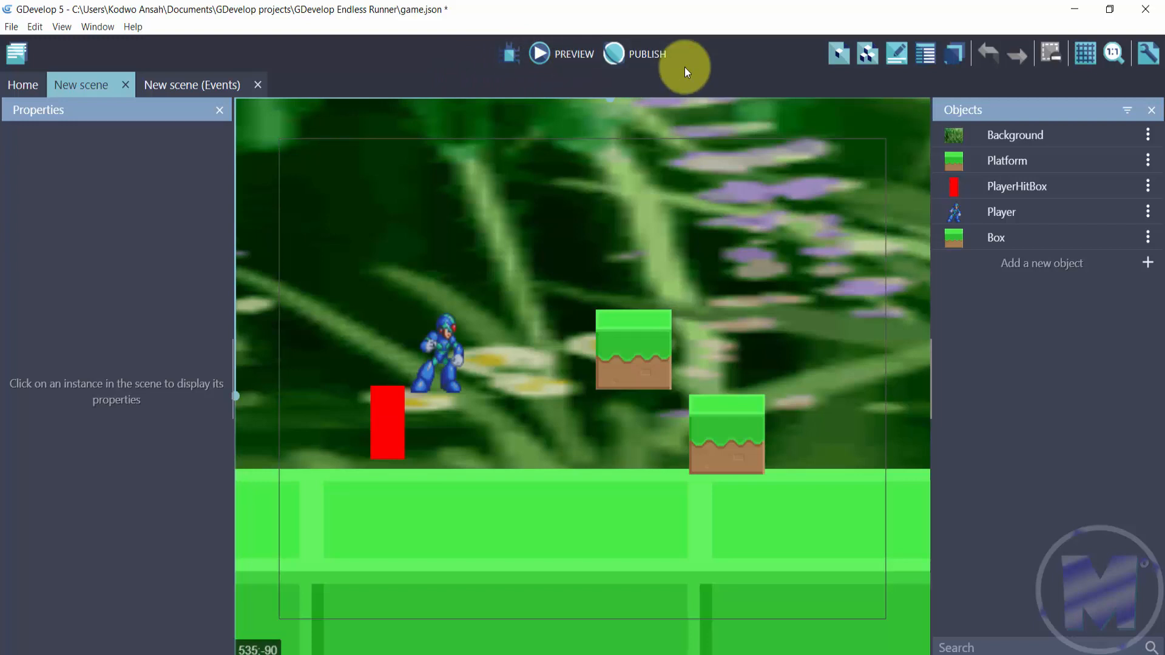
mouse_move(642, 61)
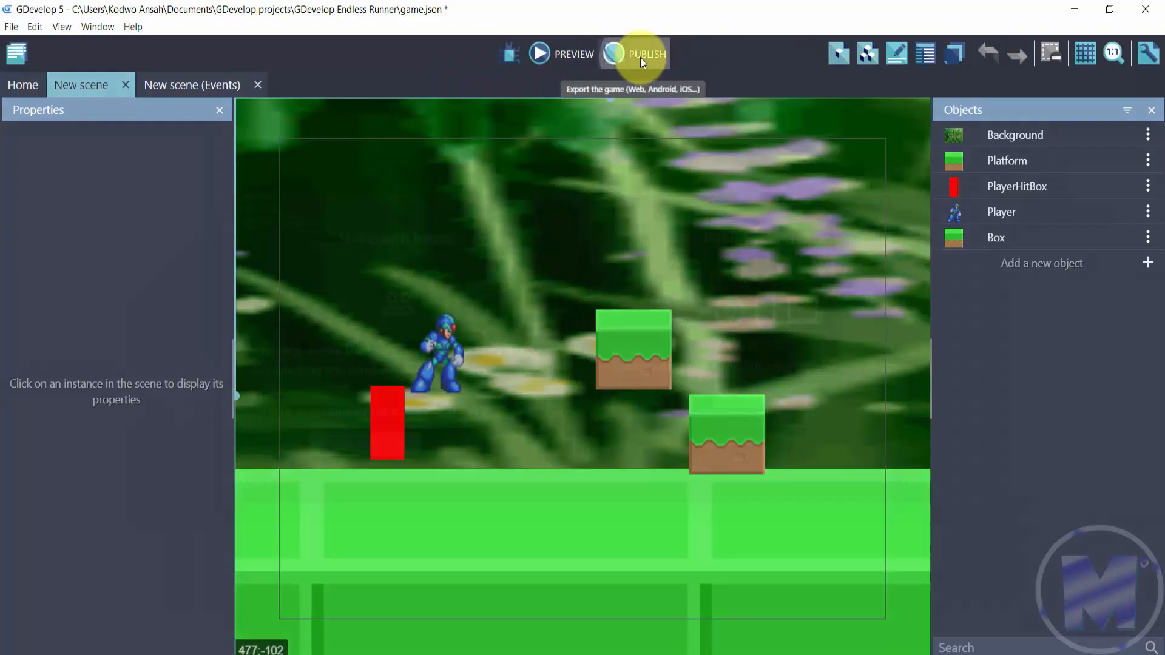
Step: Open the Publish dialog and go to the platform export (Publish on Stores) options
click(643, 54)
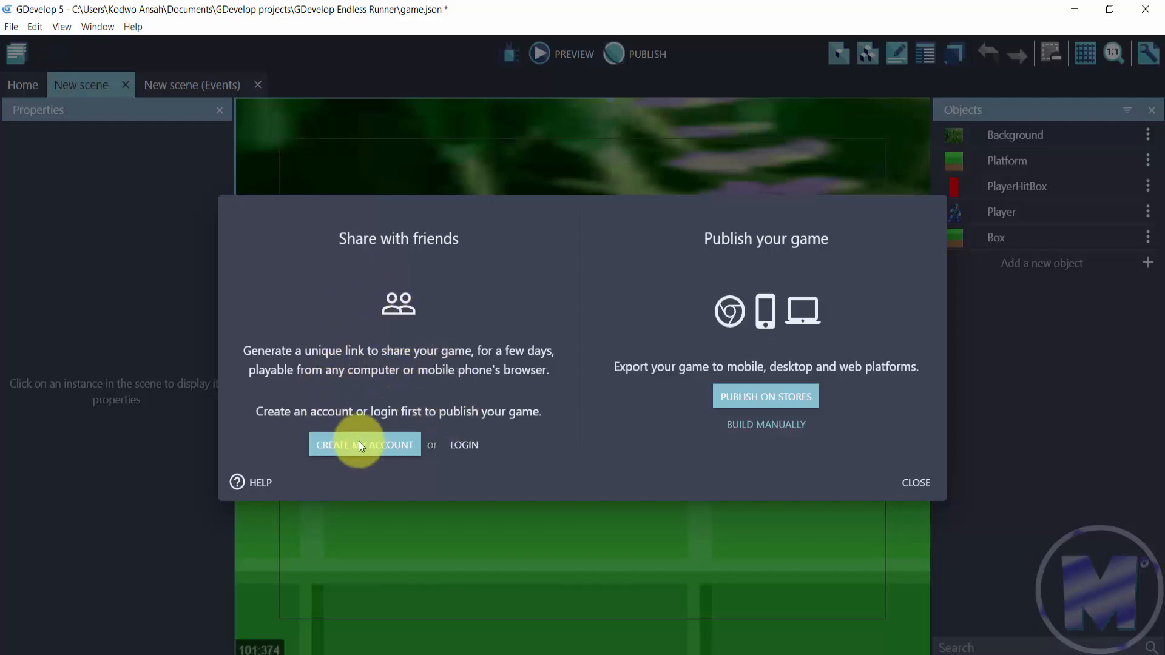
mouse_move(769, 397)
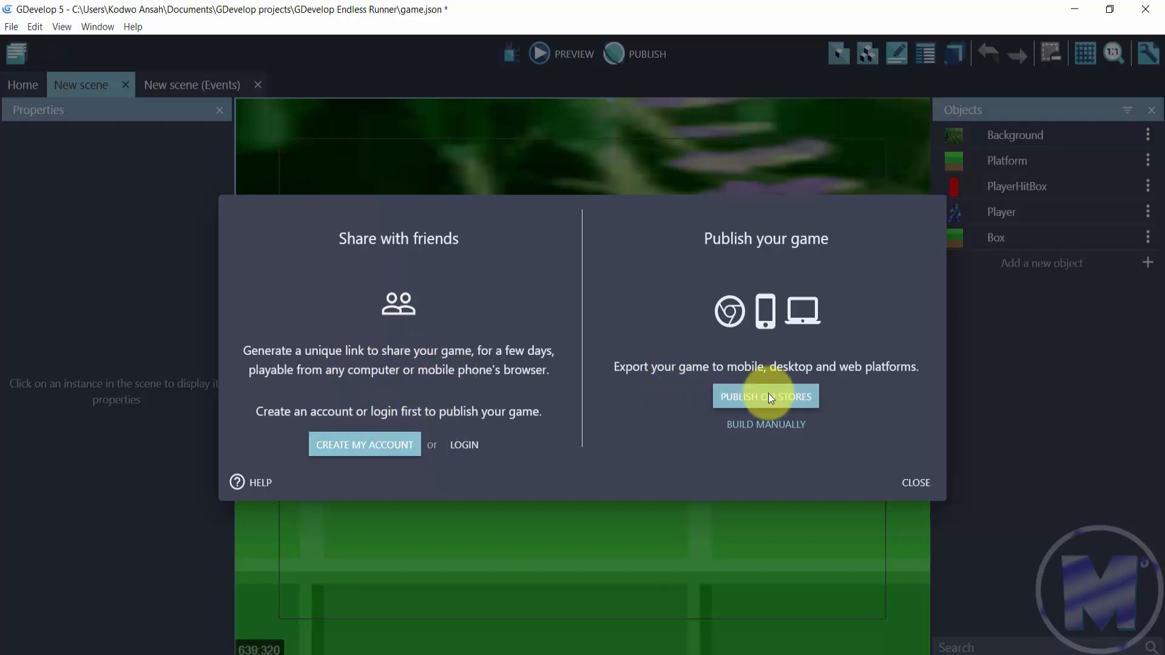
click(766, 395)
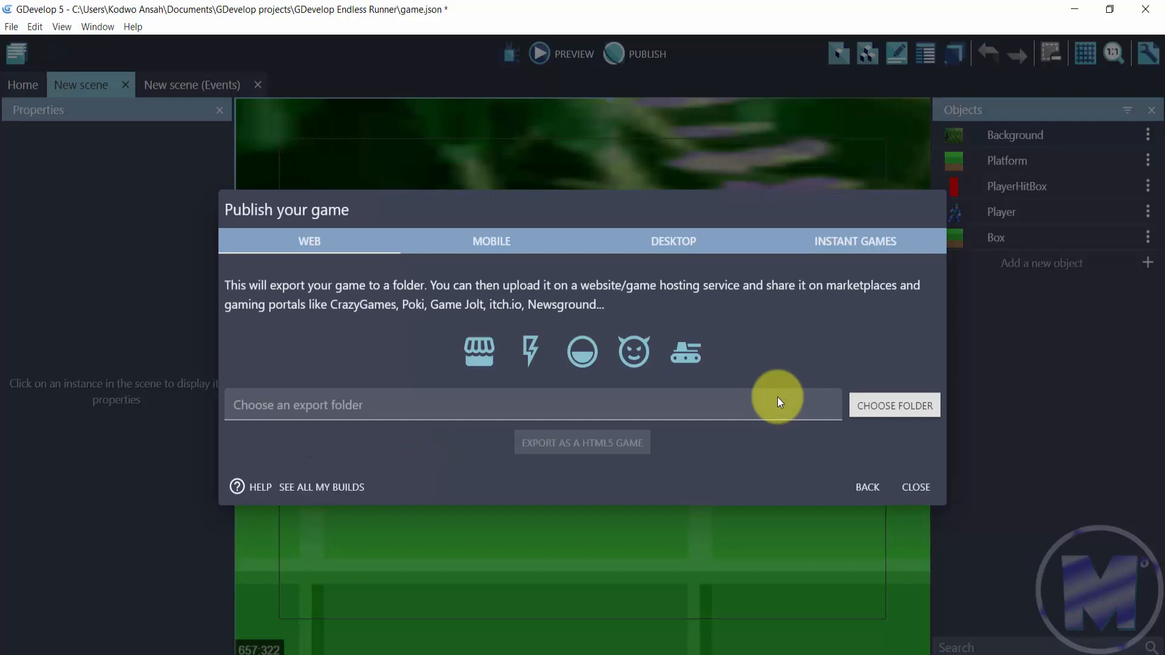
mouse_move(793, 395)
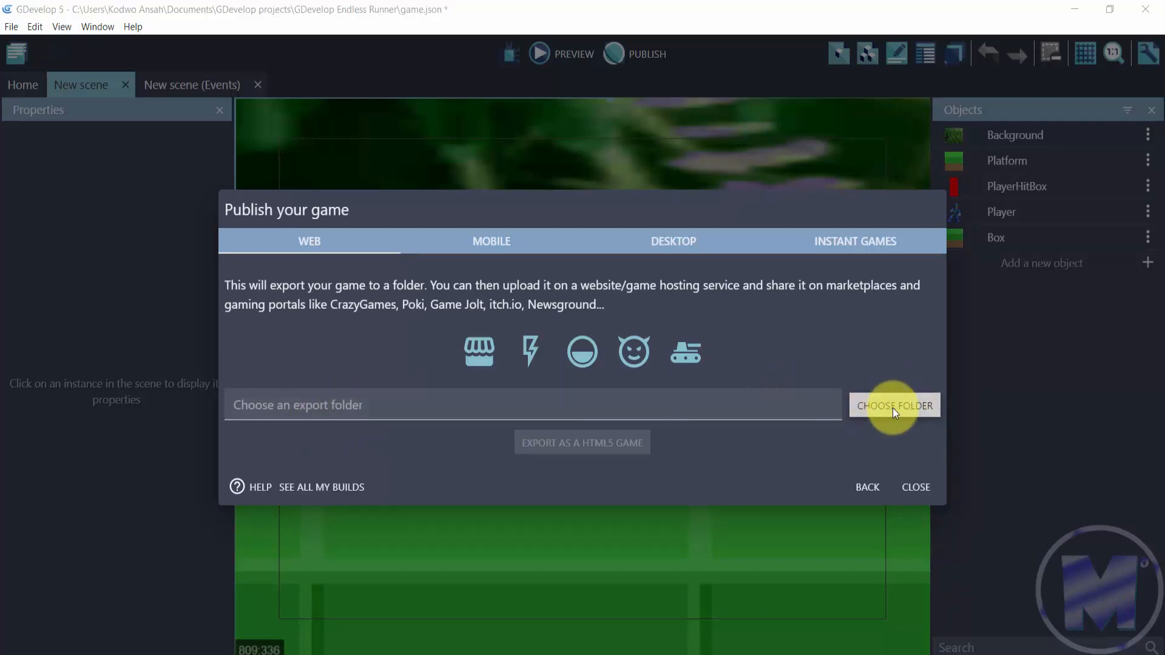
Step: Set the web export destination to the GDevelop Endless Runner project folder
click(894, 405)
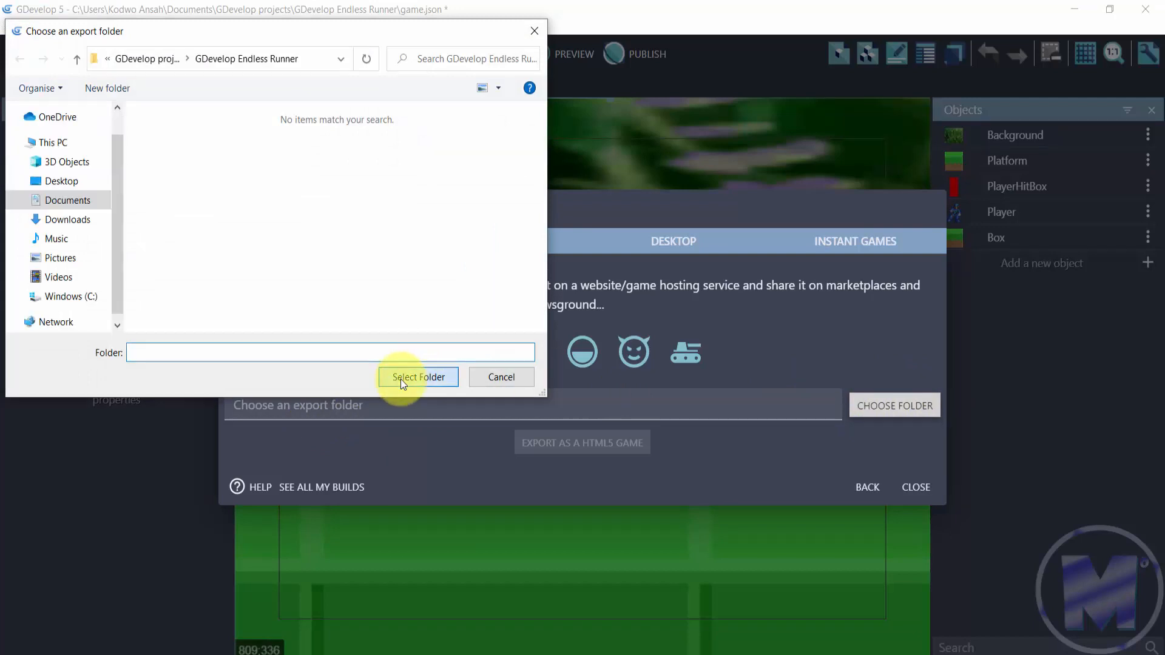
click(417, 377)
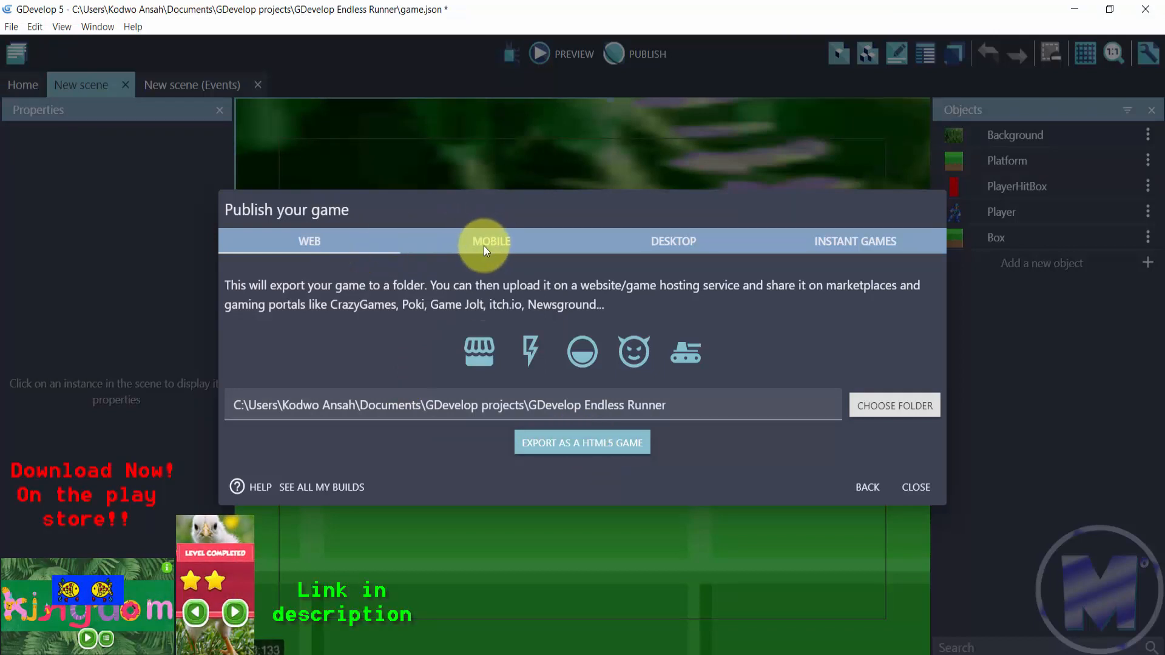
Step: On the Mobile export page, toggle Android App Bundle then settle on APK packaging
click(490, 242)
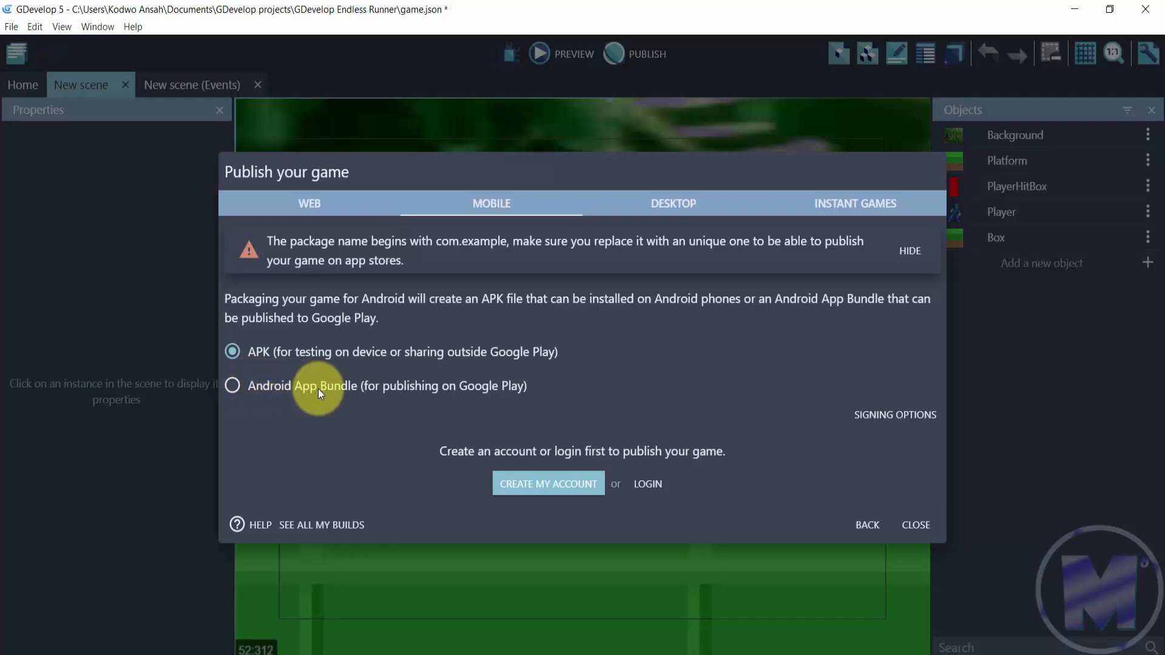
click(233, 386)
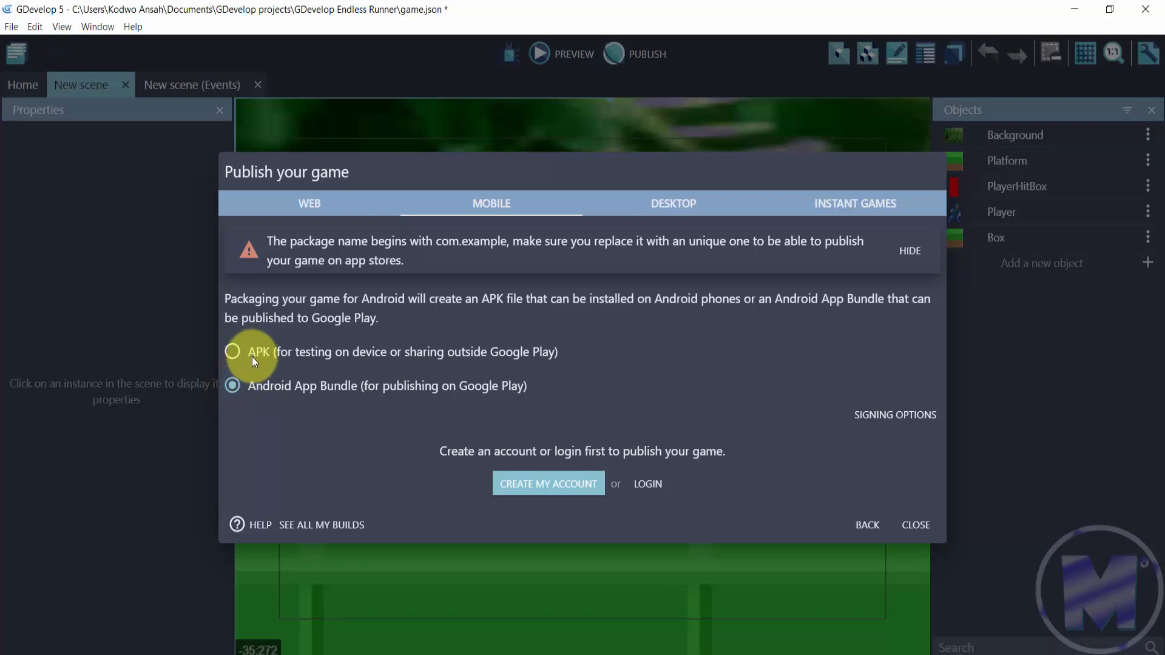
click(232, 352)
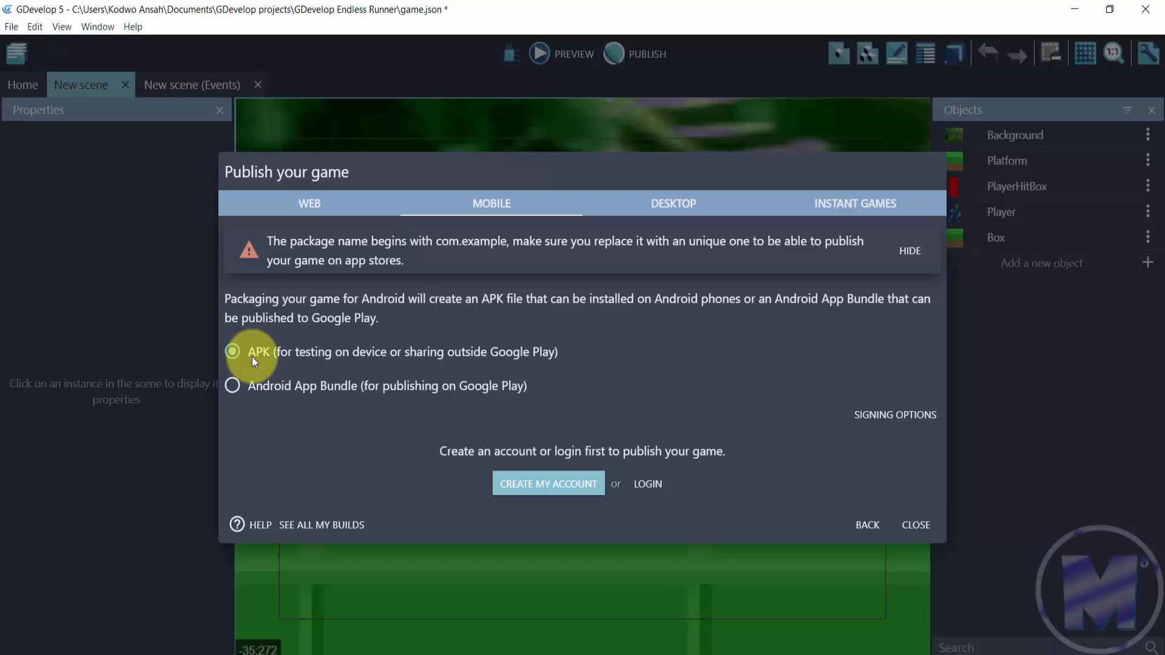
Step: Set Android signing to the old upload key and close the signing settings
click(895, 415)
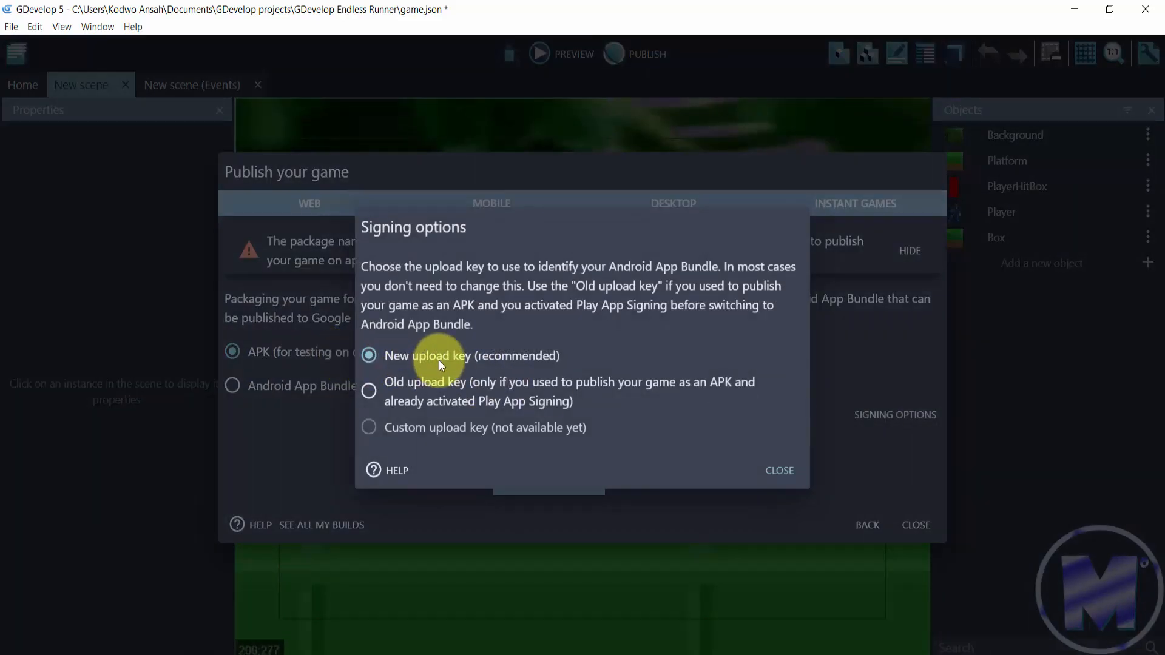
click(369, 391)
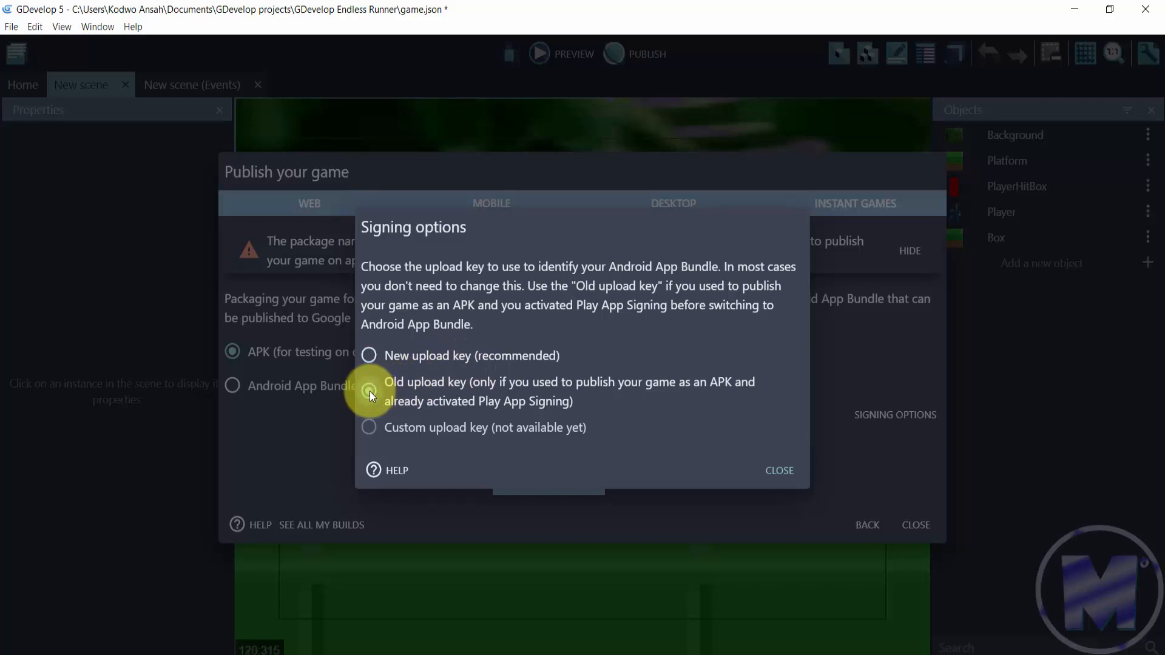
click(368, 391)
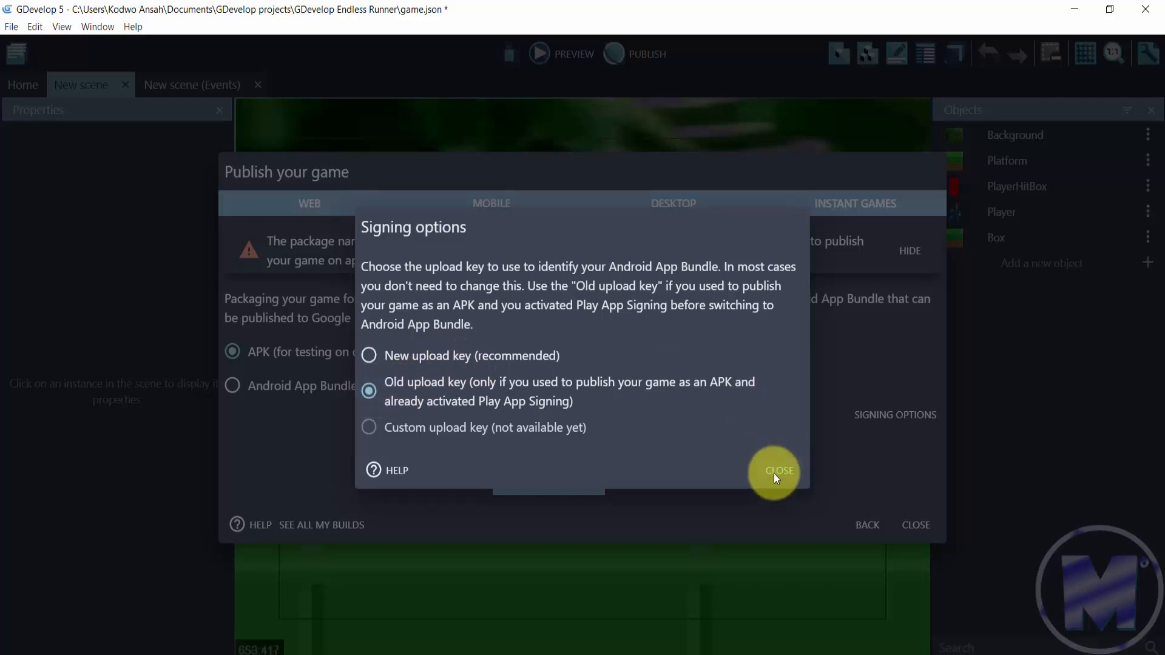
click(779, 471)
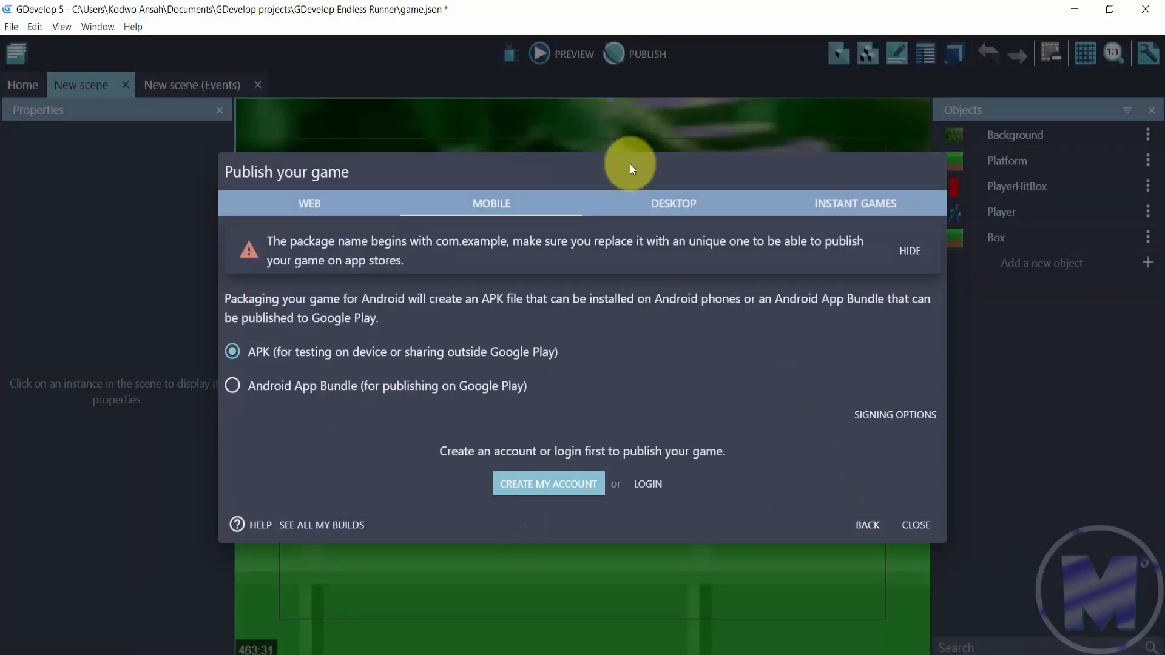
Step: View the Desktop export targets and toggle the Linux AppImage option
click(673, 204)
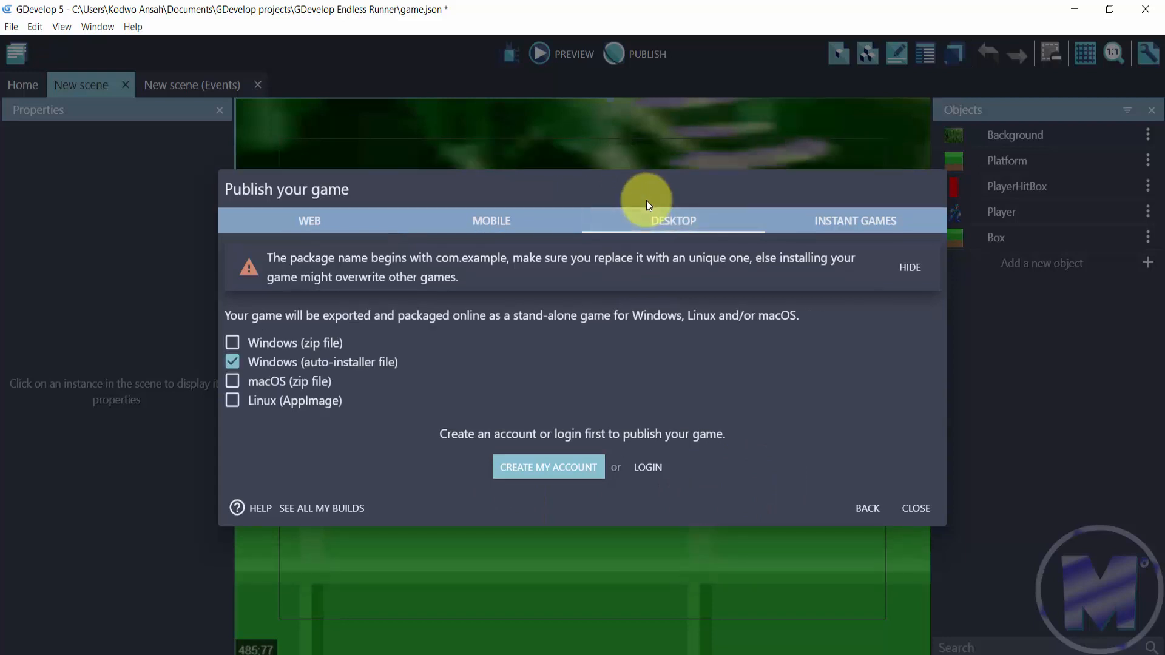
mouse_move(337, 373)
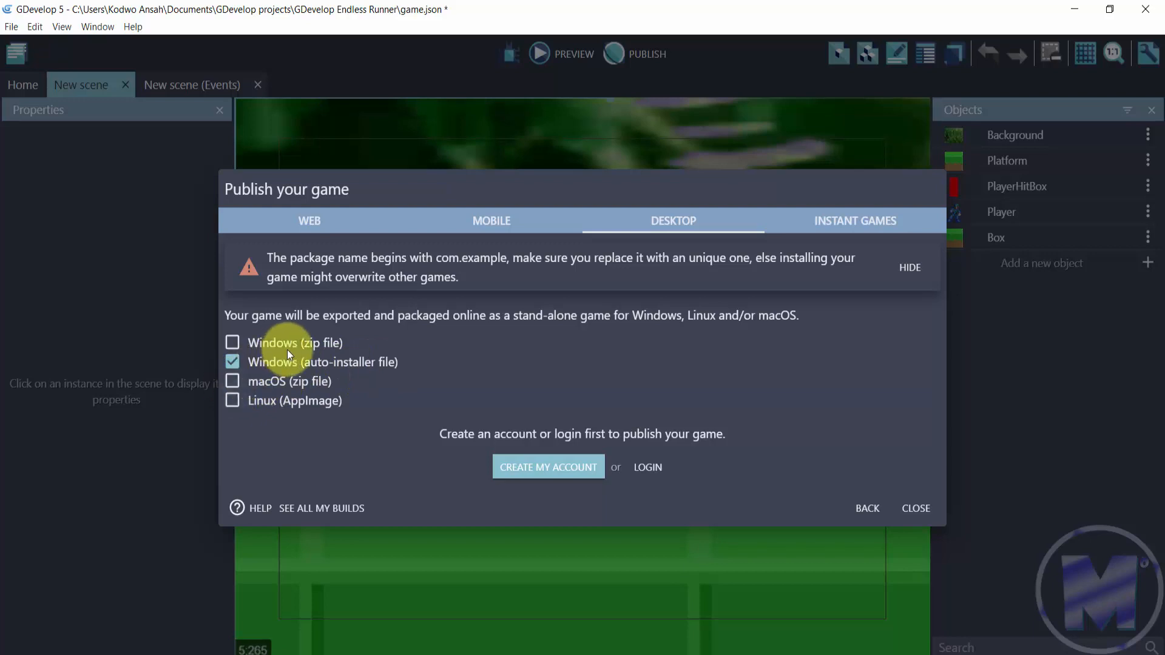
mouse_move(233, 402)
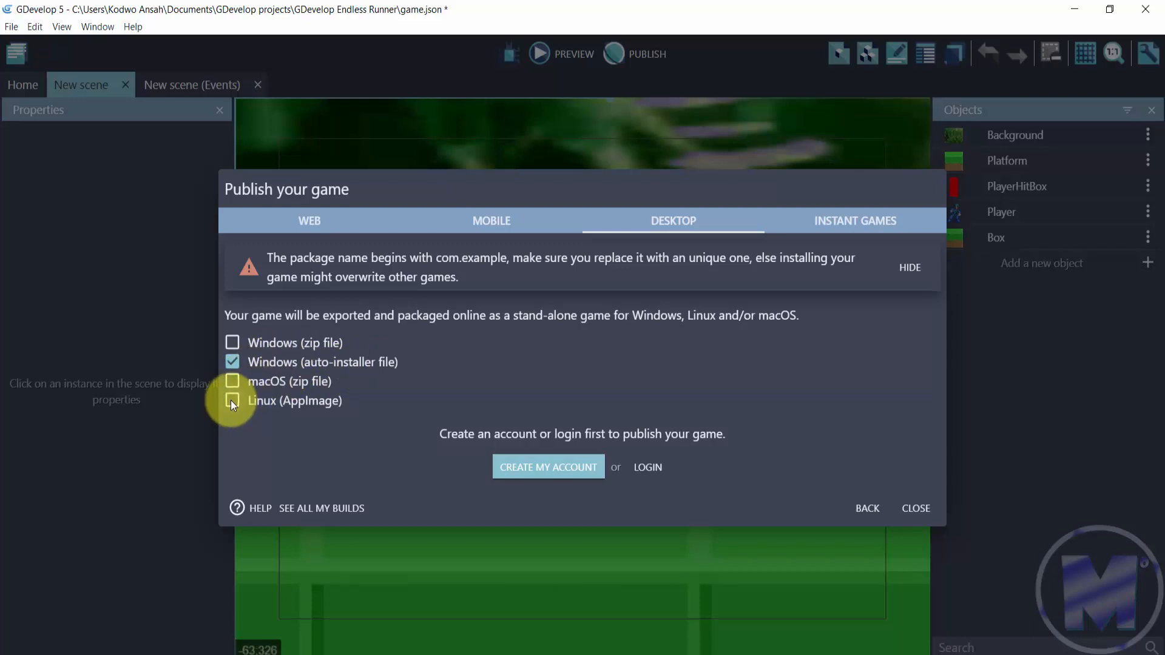
click(231, 400)
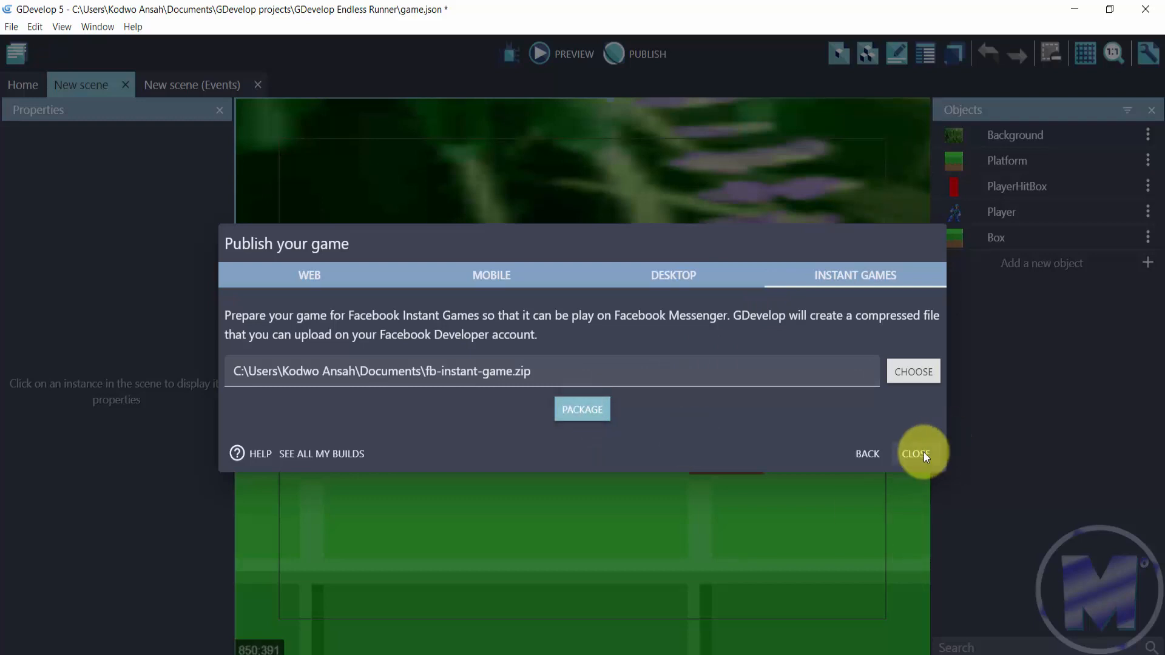
Step: Close the Publish your game dialog, returning to the Endless Runner scene
click(916, 454)
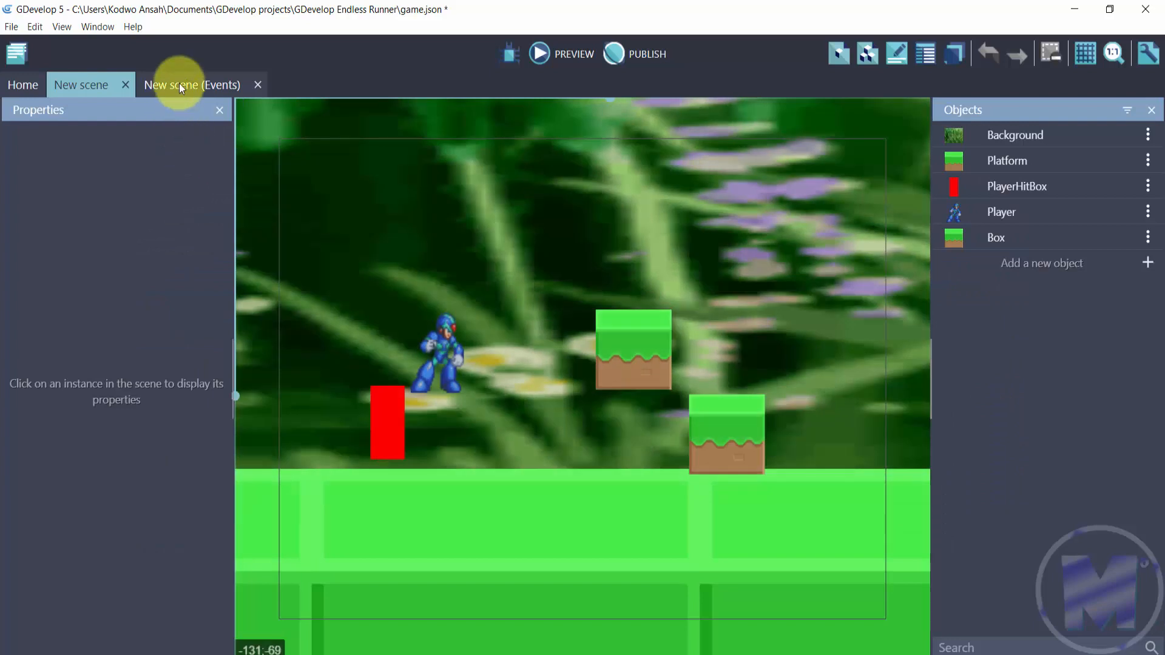
Step: In the events sheet, add an action confirmed with no instruction chosen, then return to the scene layout
click(187, 85)
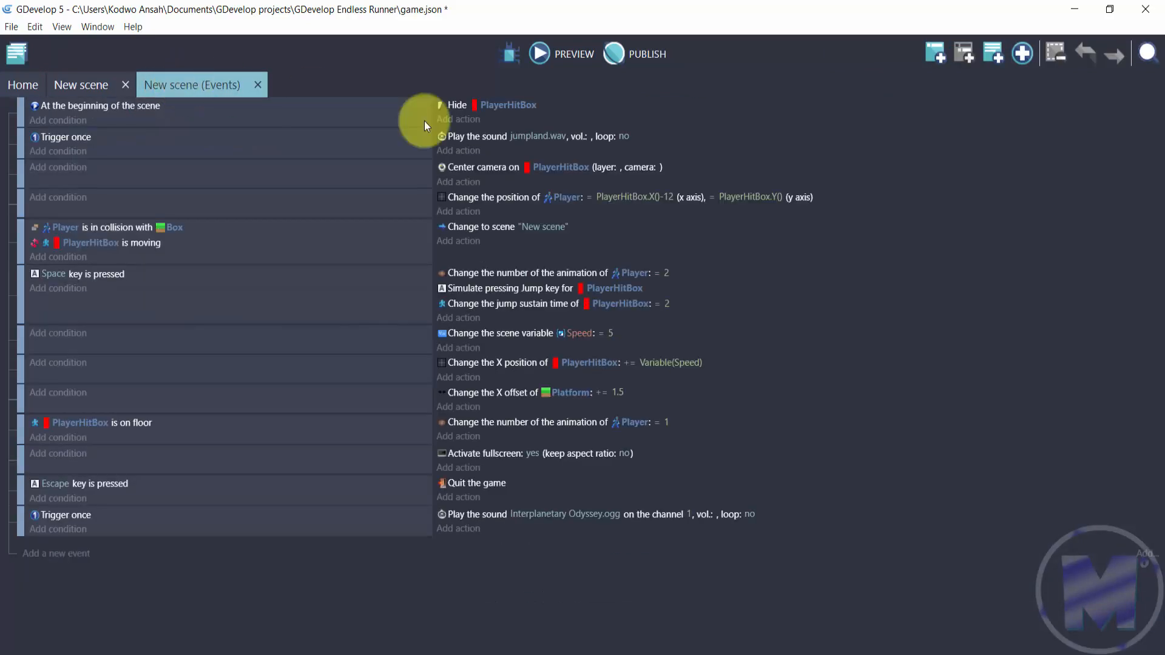
mouse_move(262, 301)
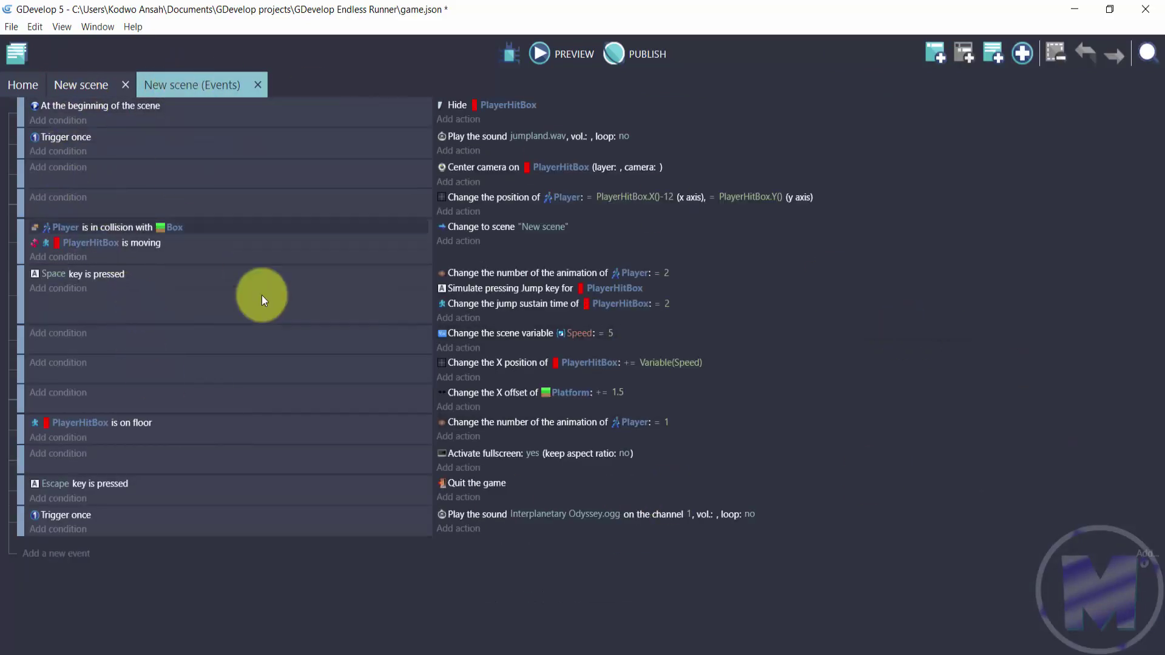
mouse_move(116, 485)
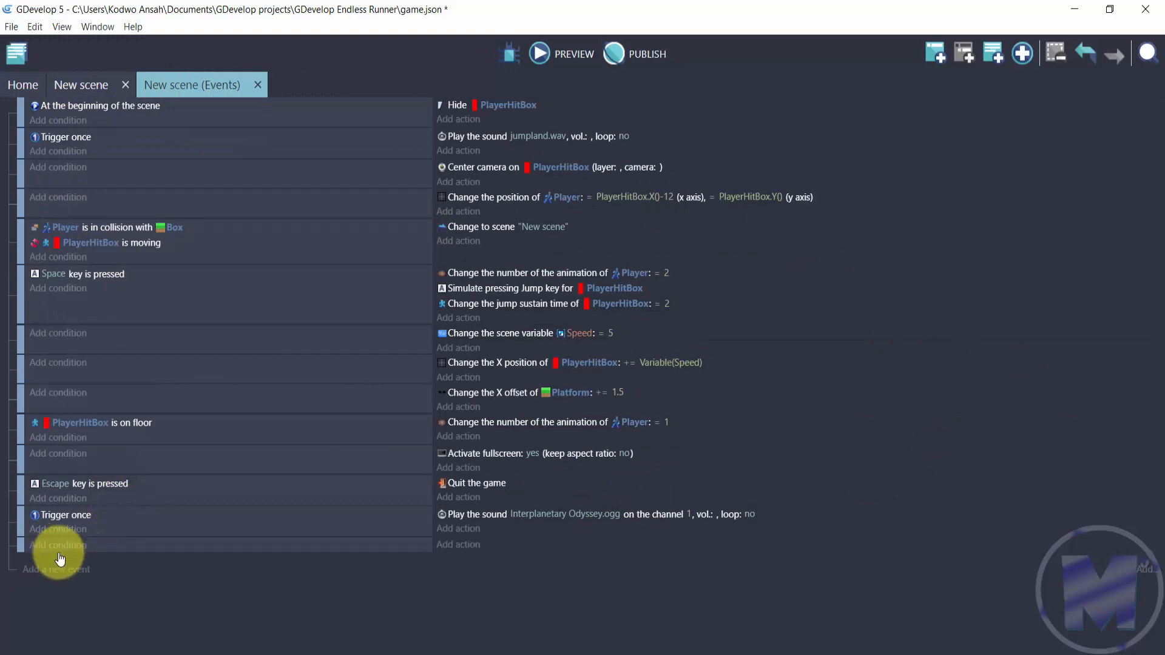
click(58, 545)
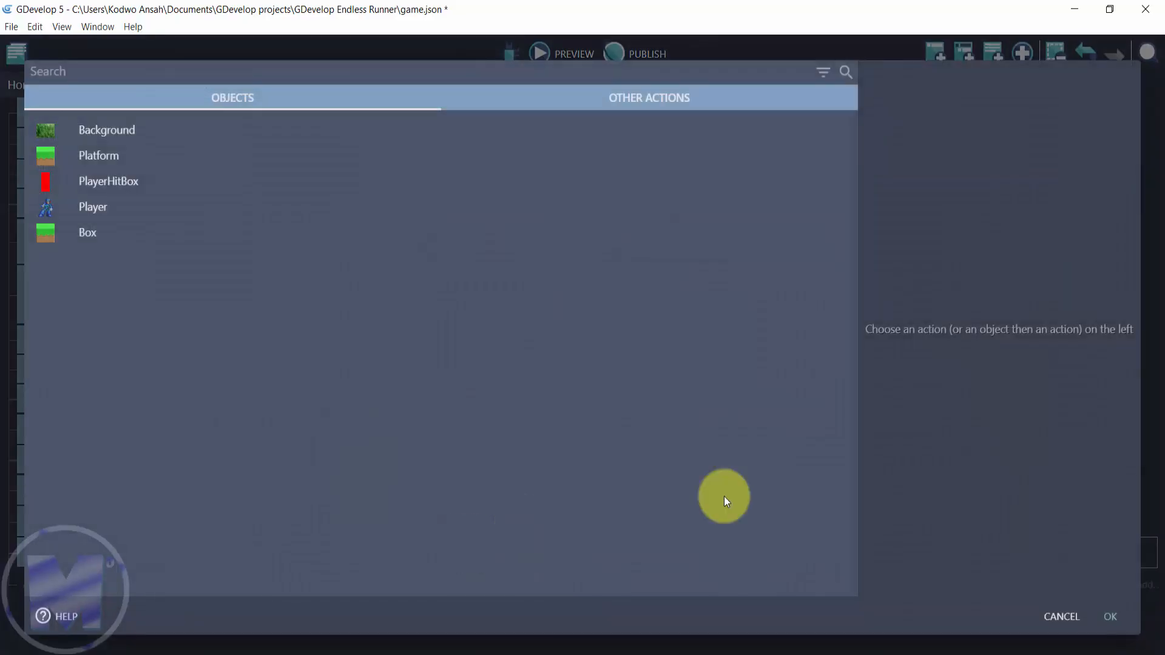
click(1060, 617)
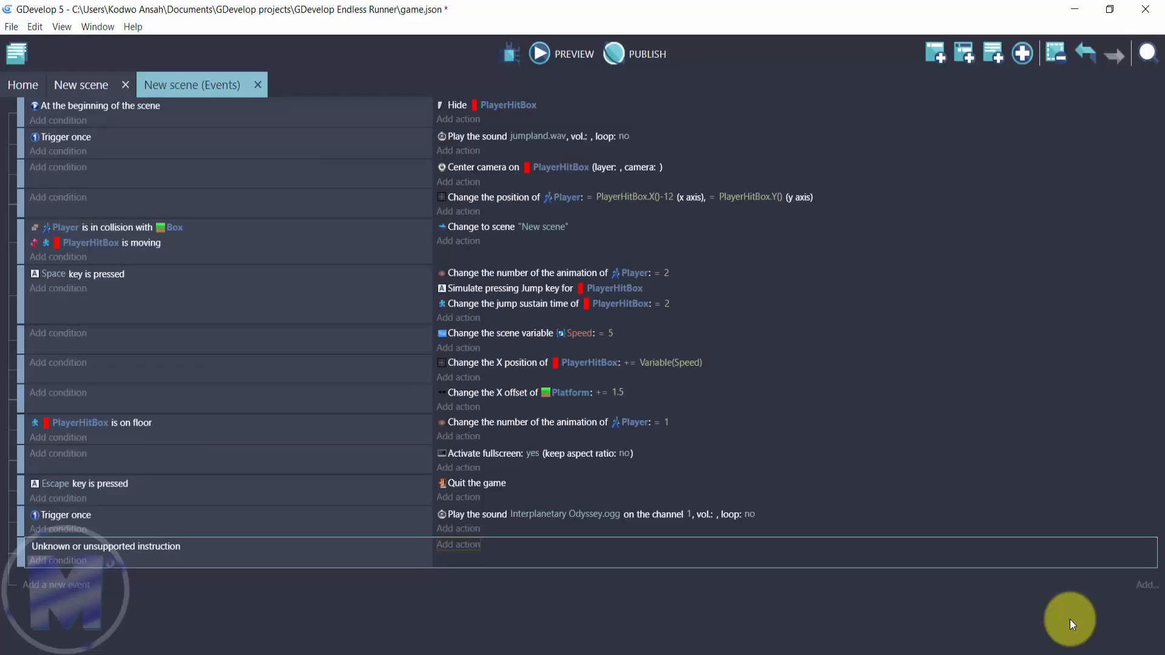
mouse_move(260, 127)
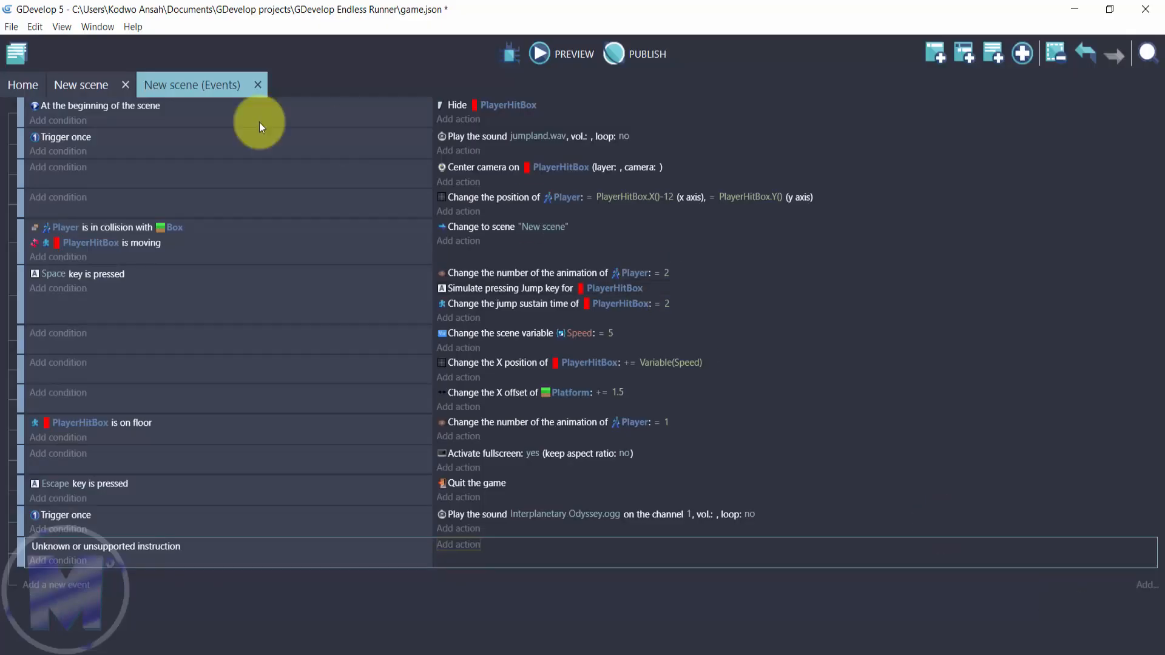
click(80, 85)
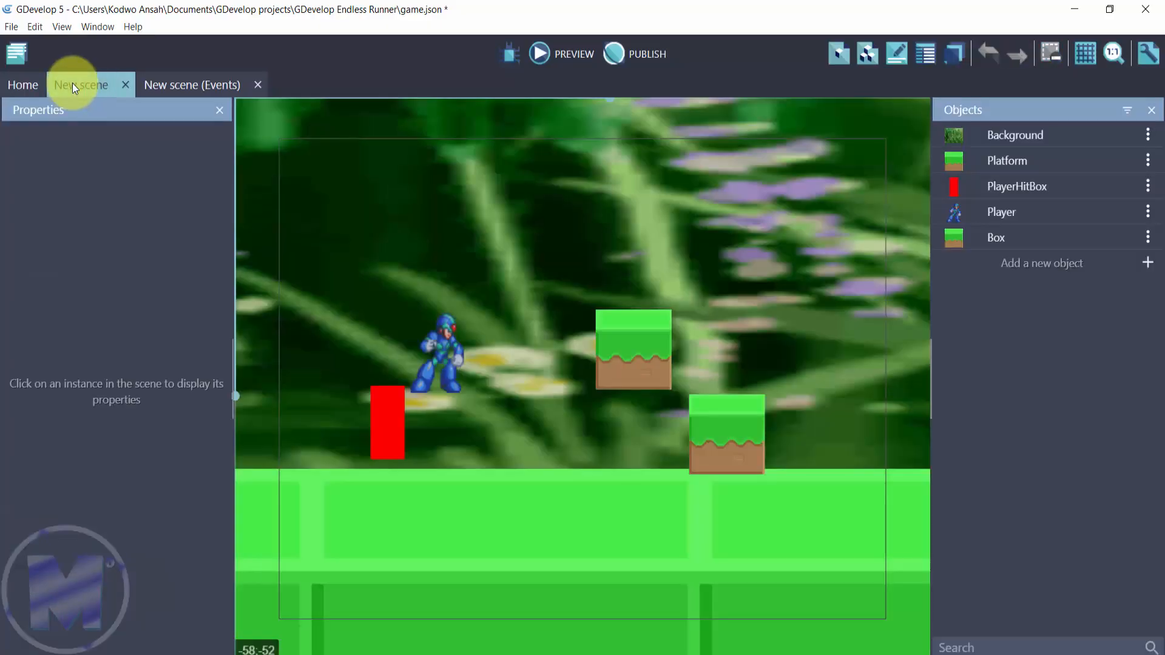